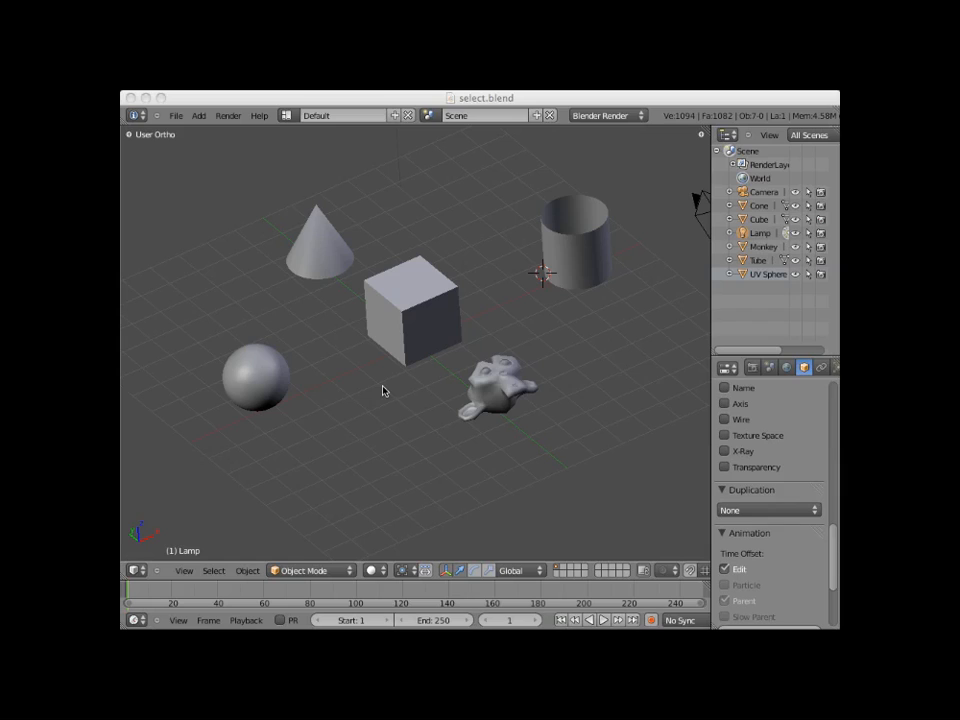
pyautogui.moveTo(304, 304)
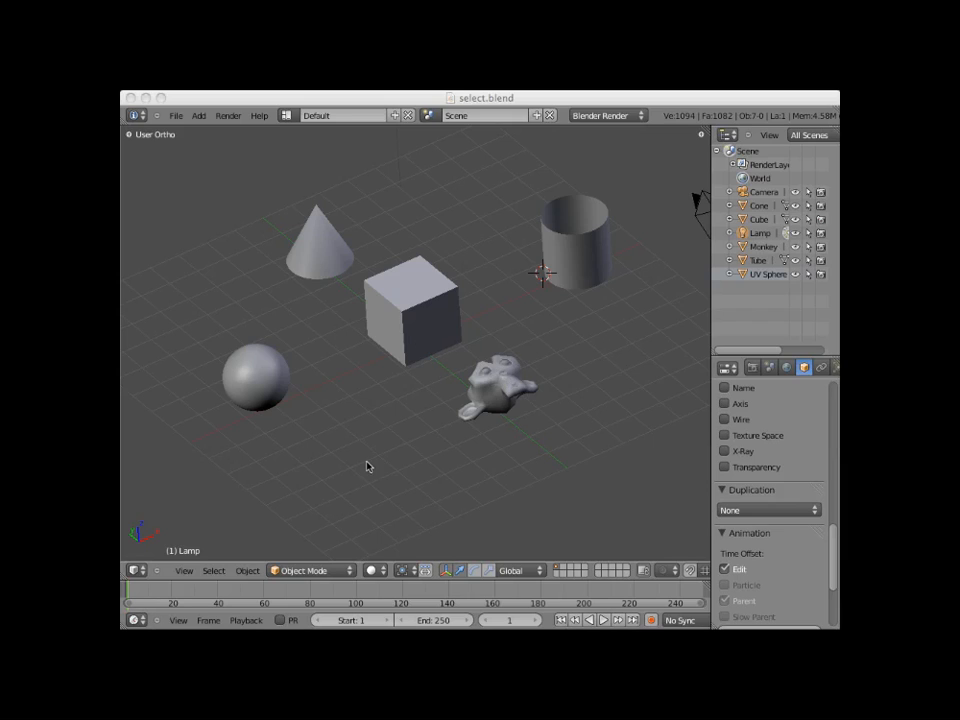
# - Select the sphere, then add the cone and the cylinder to the selection
pyautogui.click(364, 448)
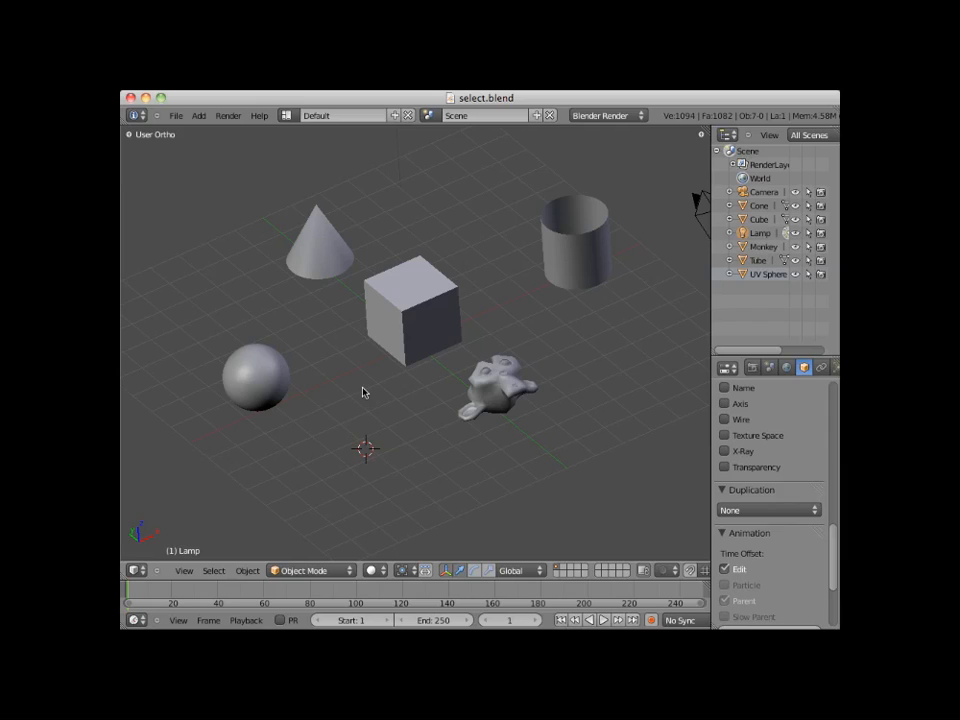
pyautogui.moveTo(408, 304)
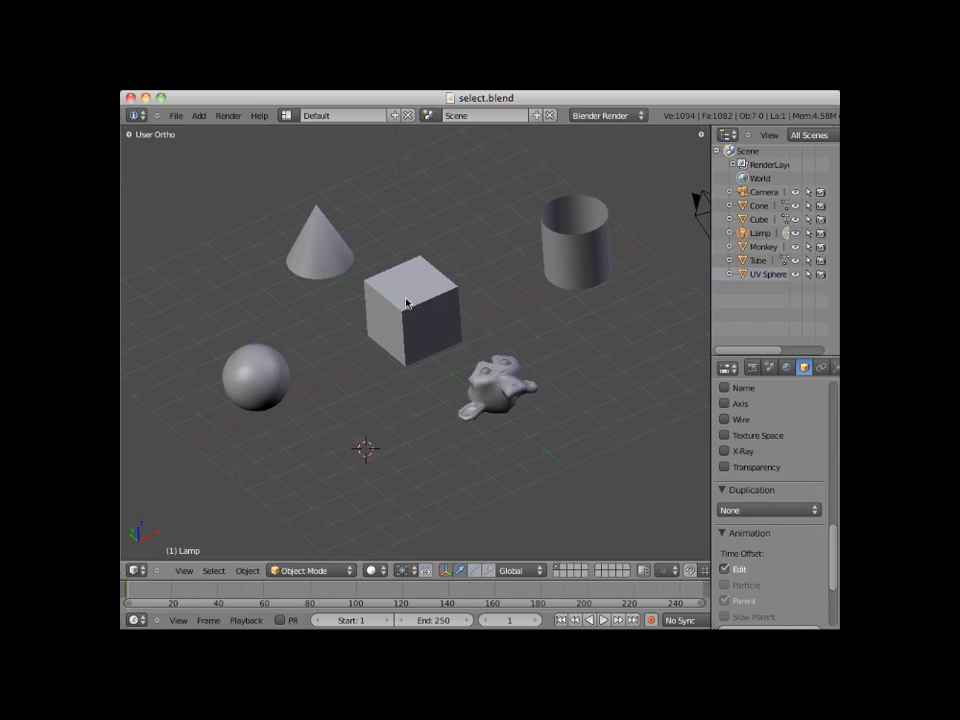
pyautogui.click(258, 380)
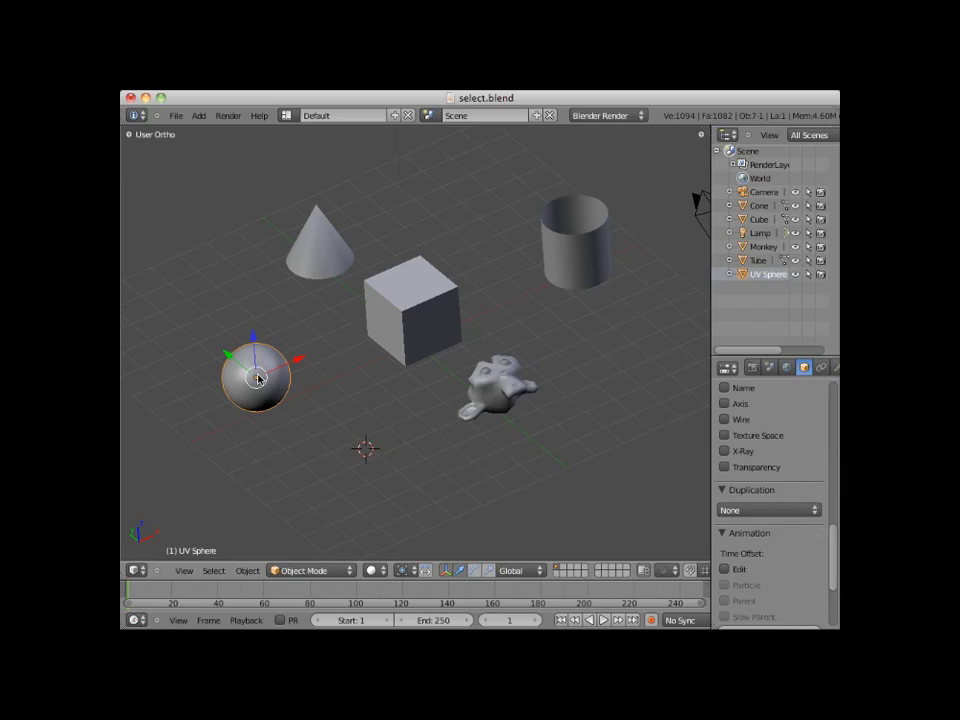
pyautogui.moveTo(236, 398)
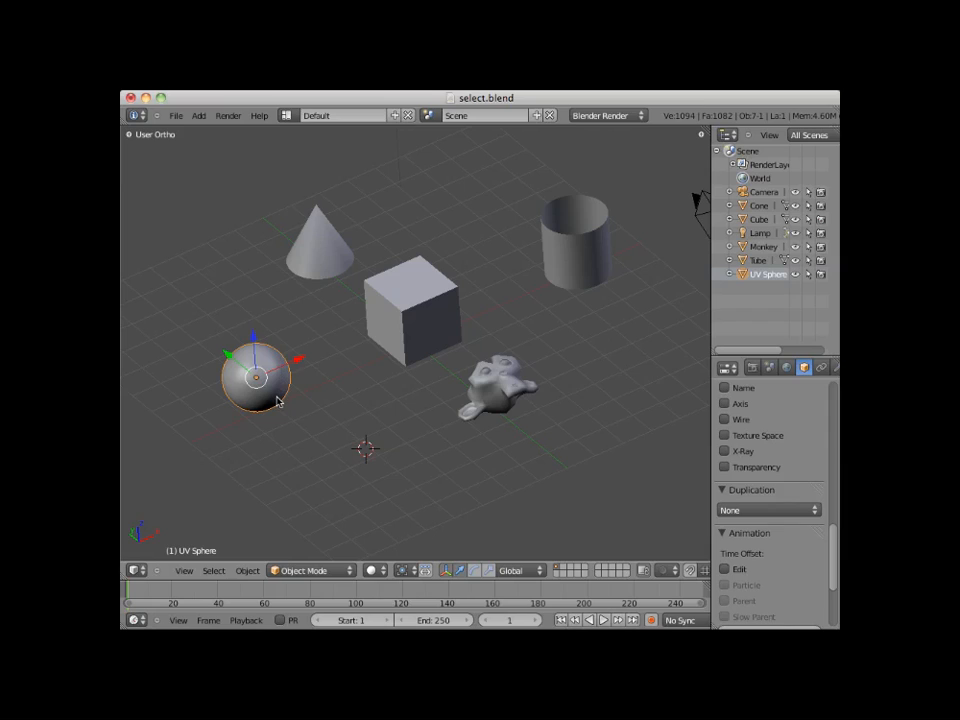
pyautogui.moveTo(330, 396)
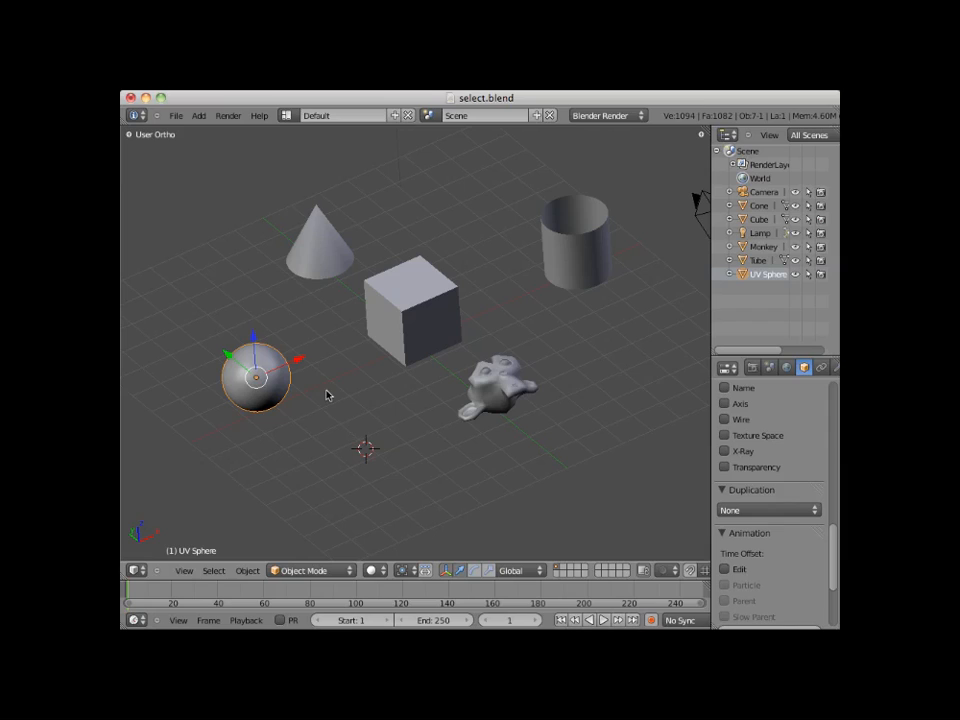
pyautogui.moveTo(324, 334)
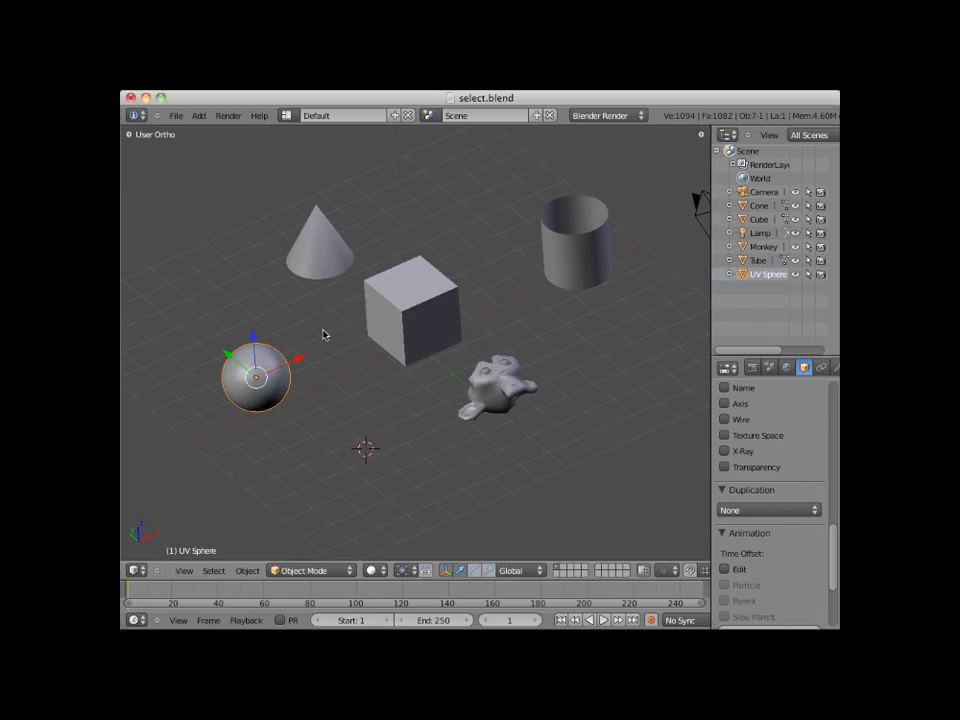
pyautogui.moveTo(320, 256)
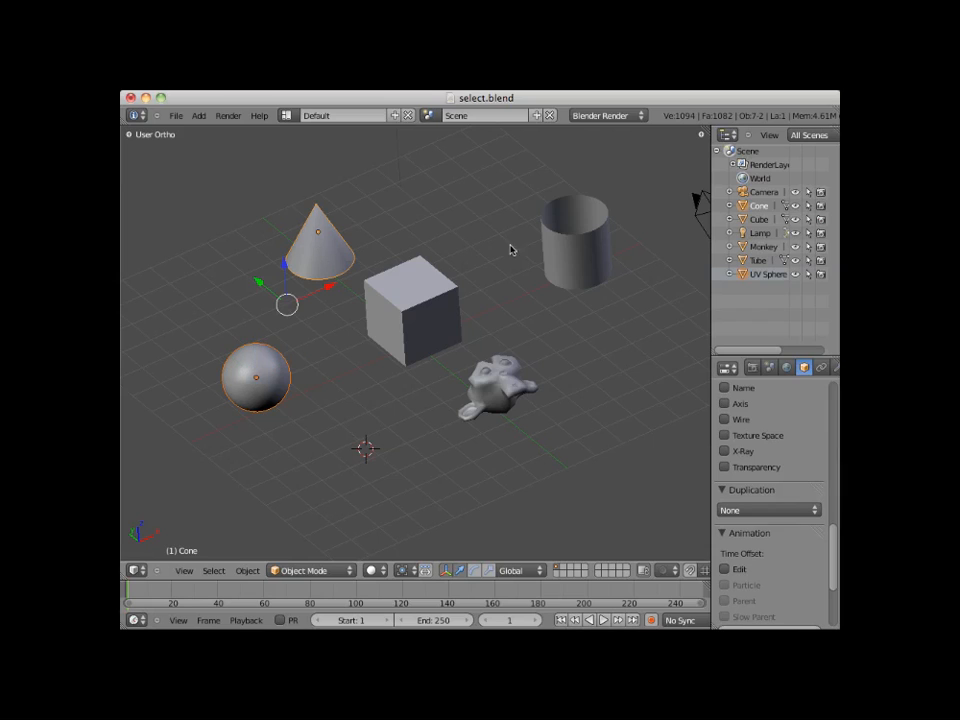
pyautogui.click(576, 244)
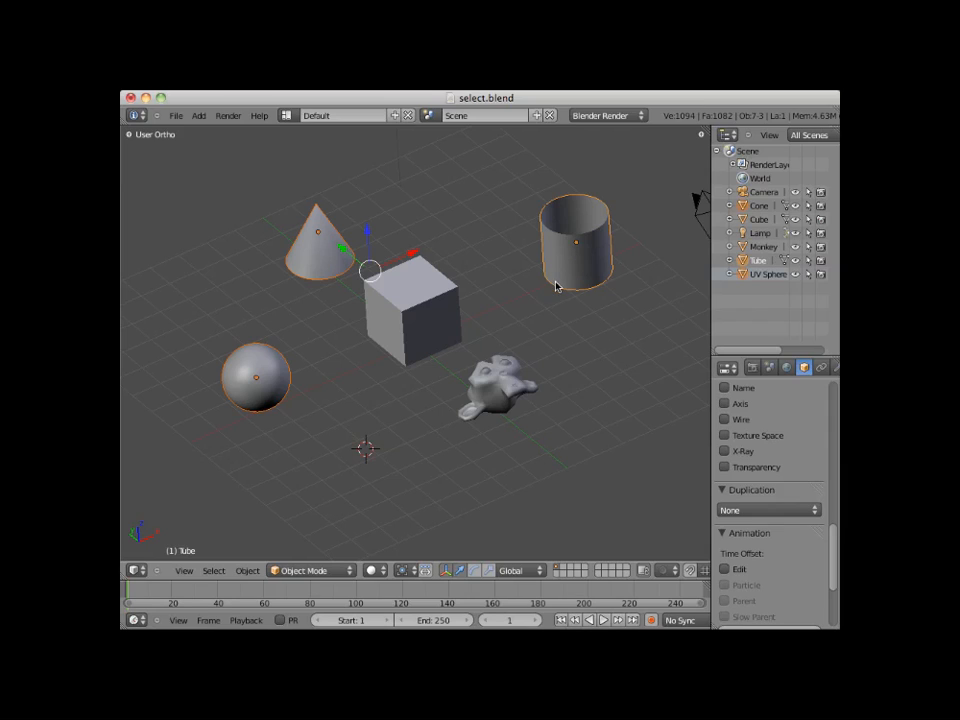
pyautogui.moveTo(616, 248)
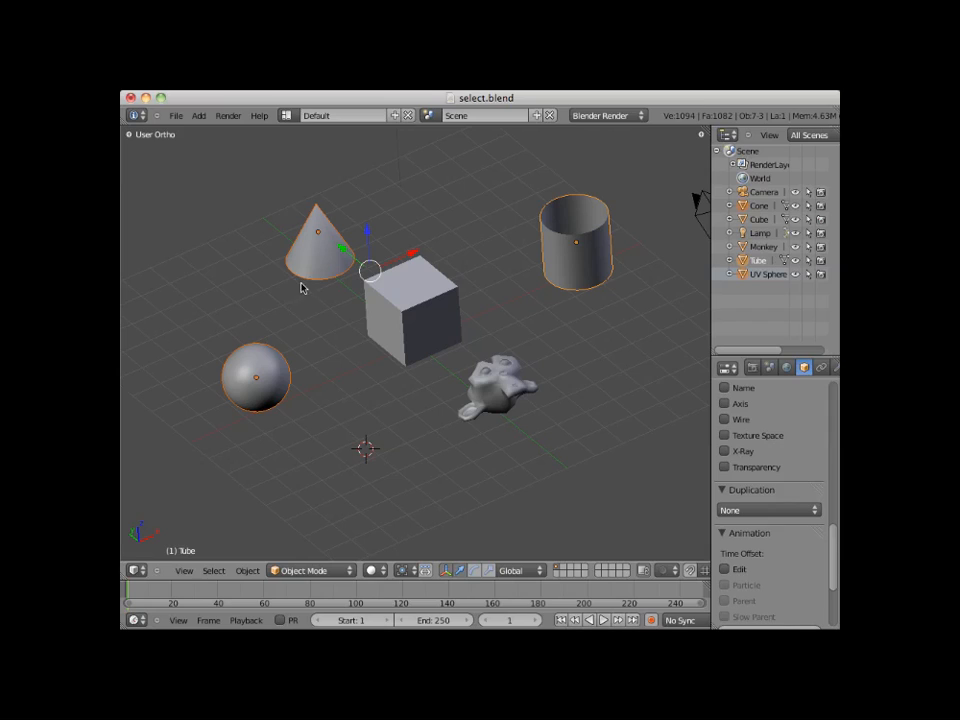
pyautogui.moveTo(596, 276)
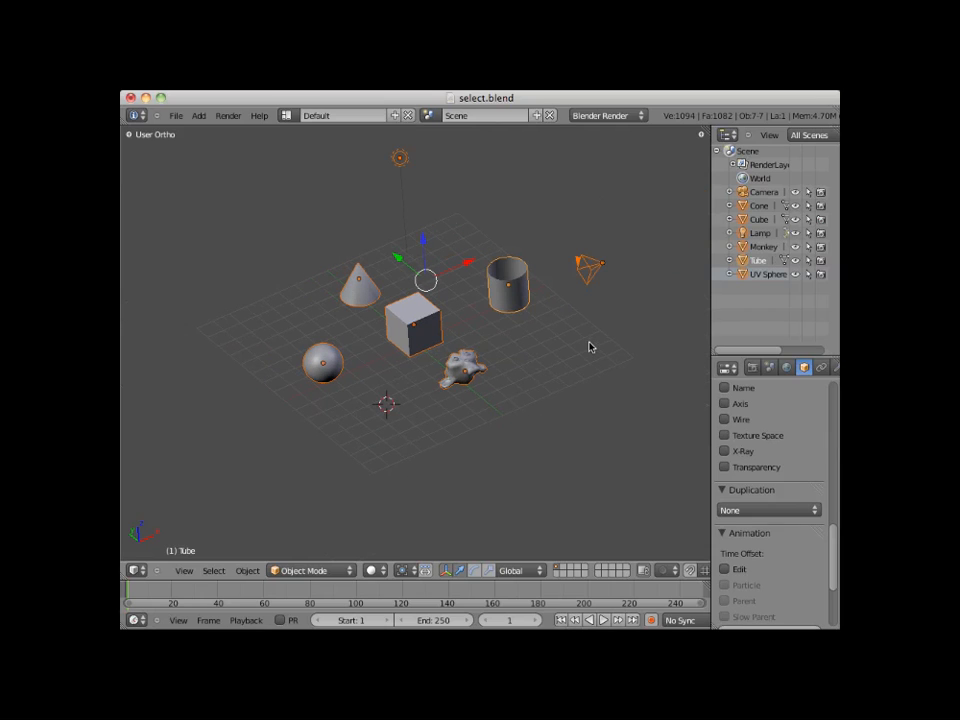
pyautogui.moveTo(590, 308)
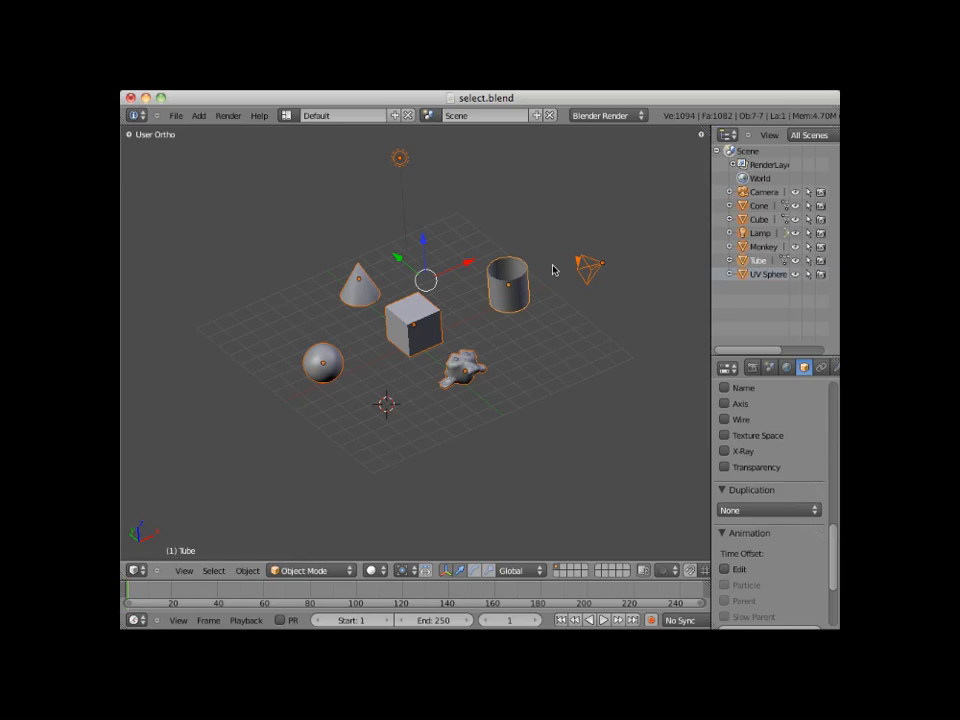
pyautogui.moveTo(562, 292)
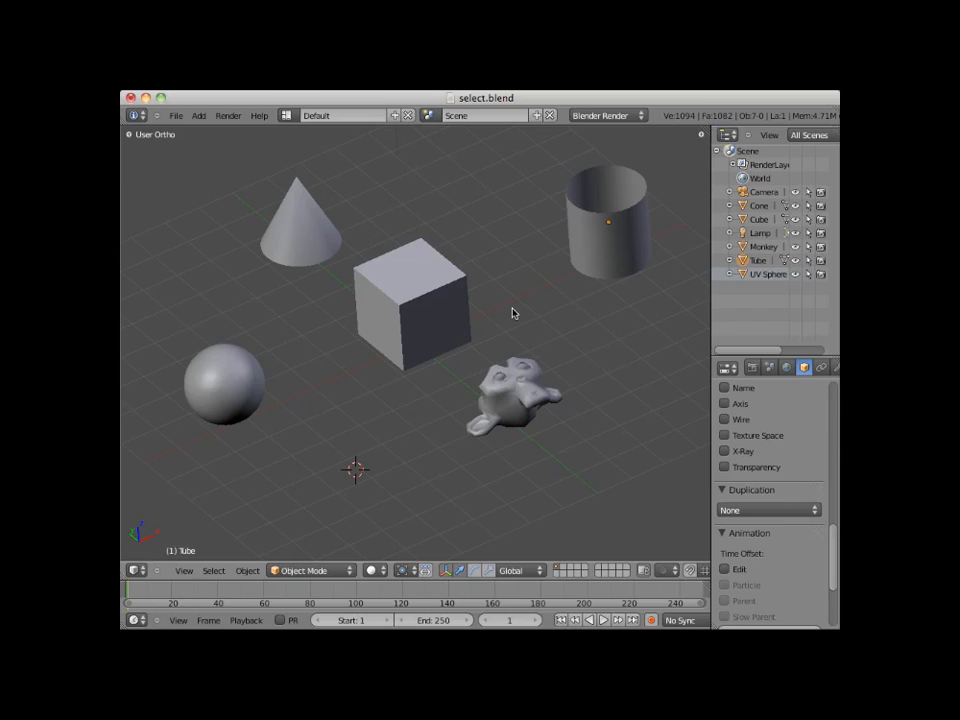
# - Select all, deselect all, then box-select the cube, sphere and cylinder
pyautogui.click(222, 388)
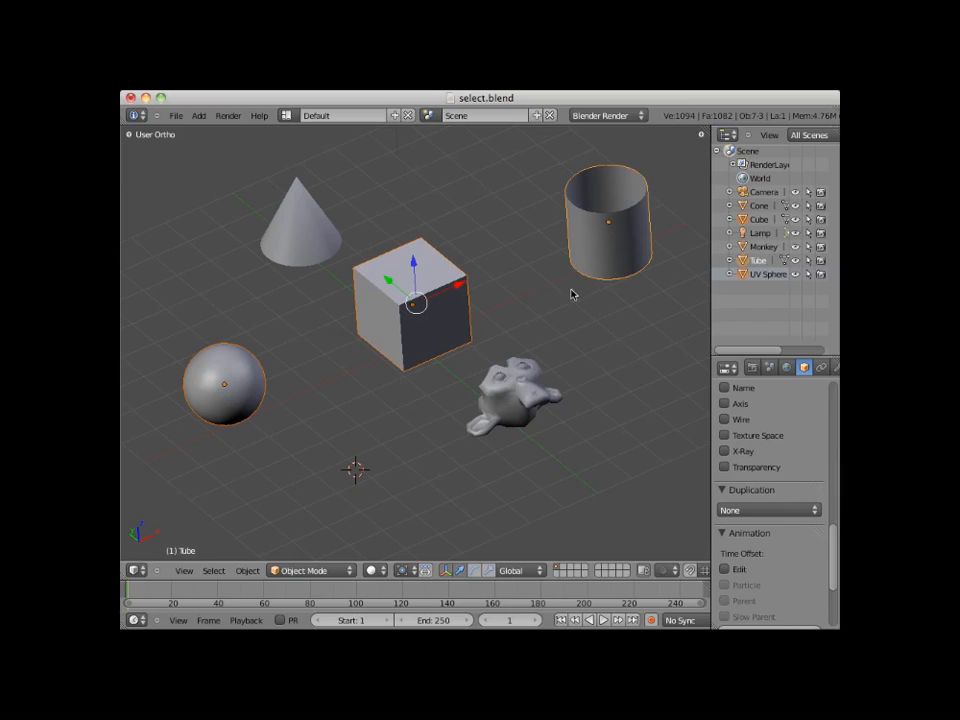
pyautogui.moveTo(556, 304)
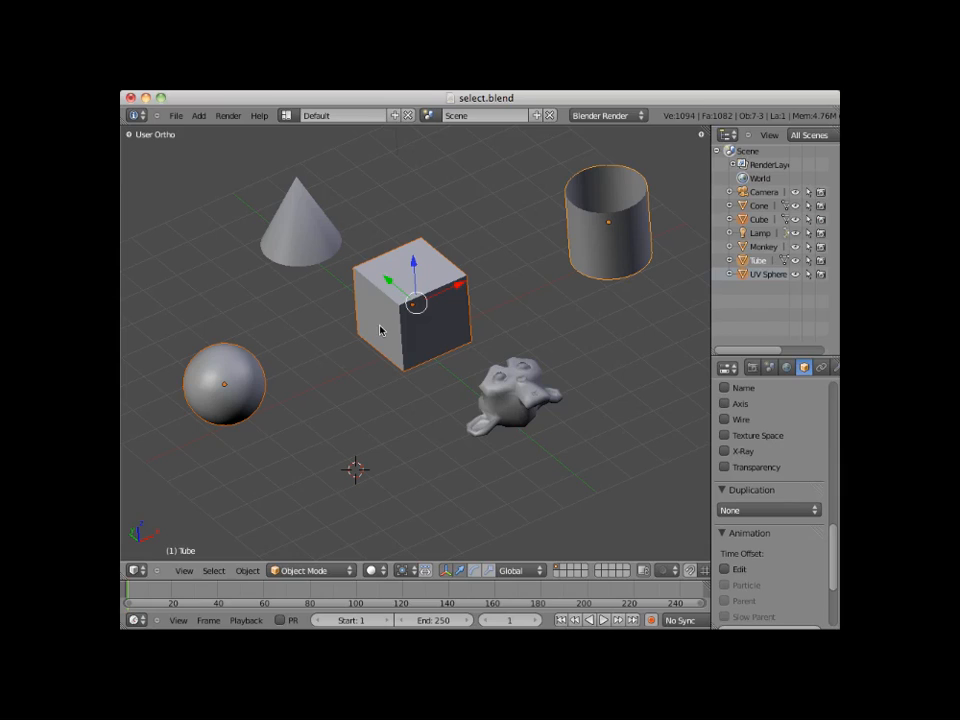
pyautogui.moveTo(376, 316)
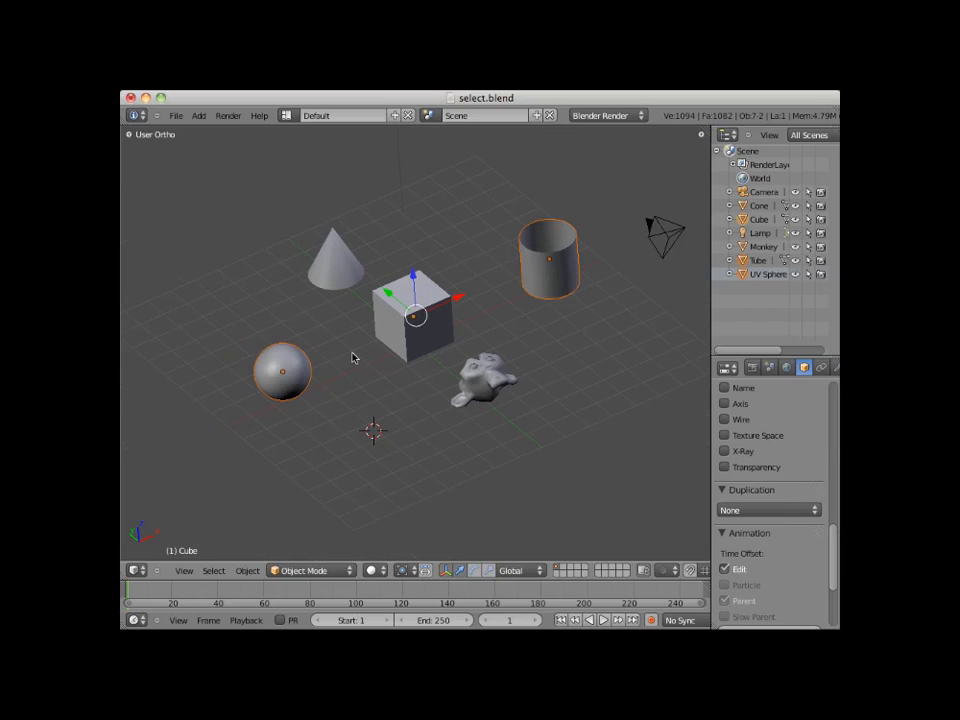
# - Clear the selection and select the cube, then add the cone
pyautogui.click(420, 320)
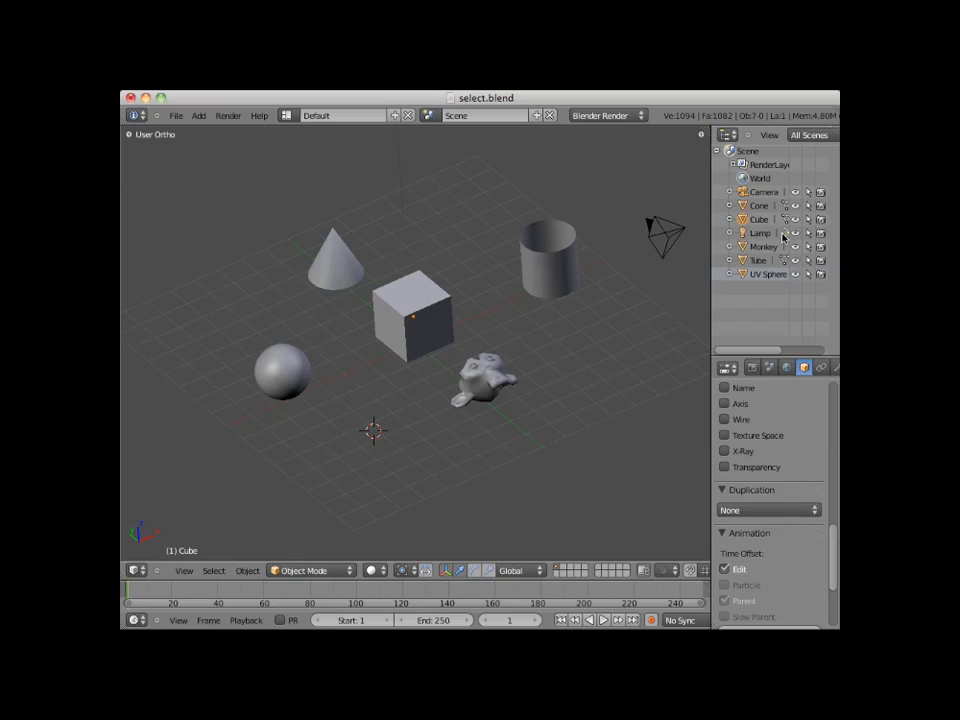
pyautogui.moveTo(776, 230)
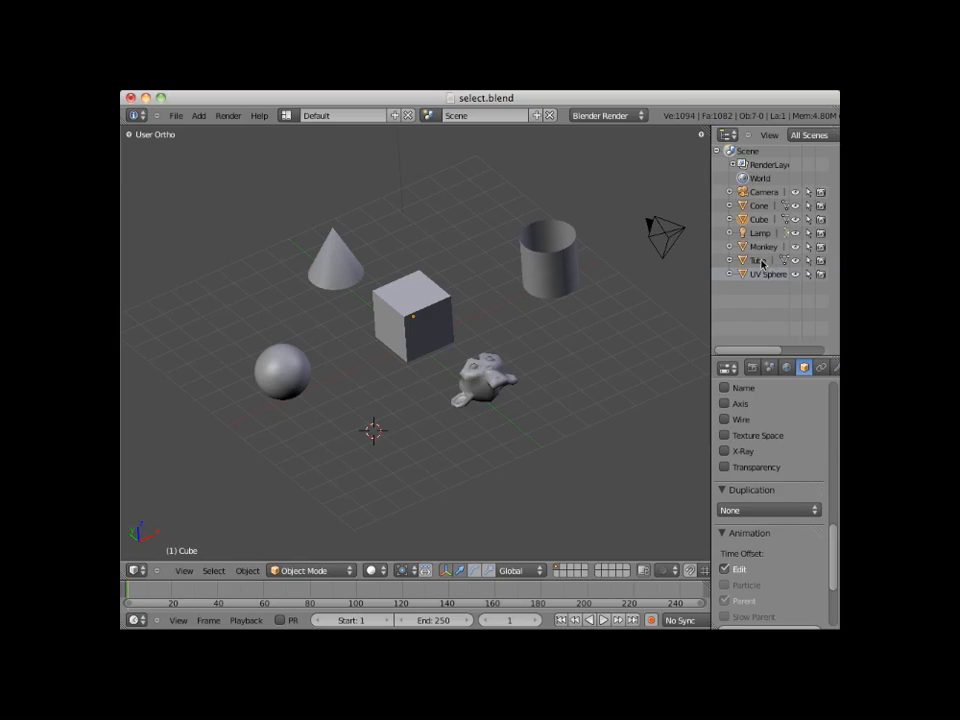
pyautogui.click(758, 218)
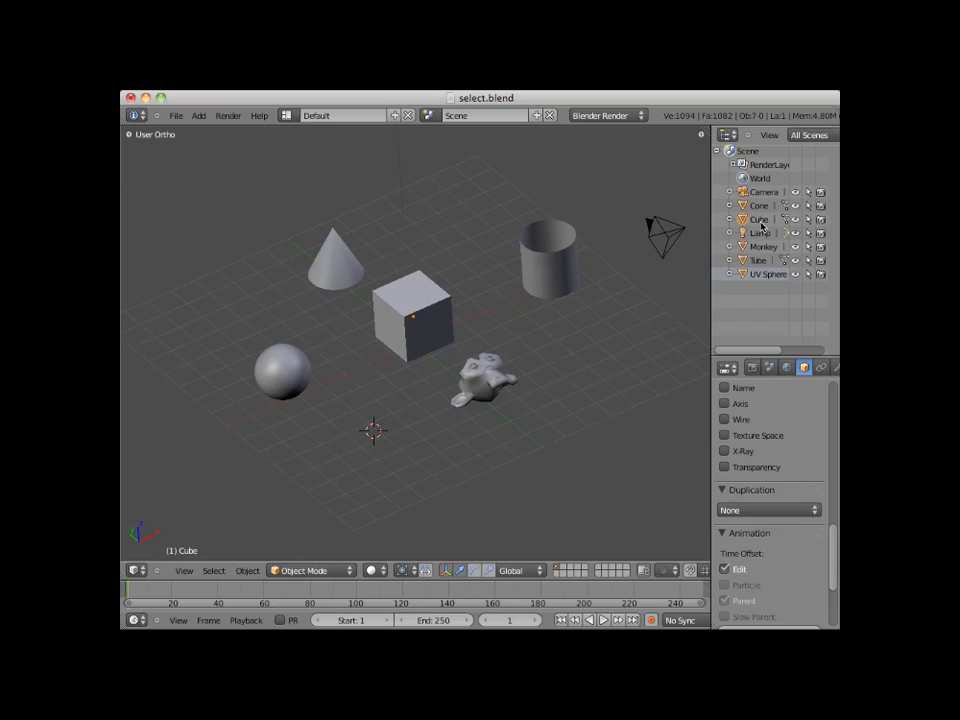
pyautogui.click(410, 316)
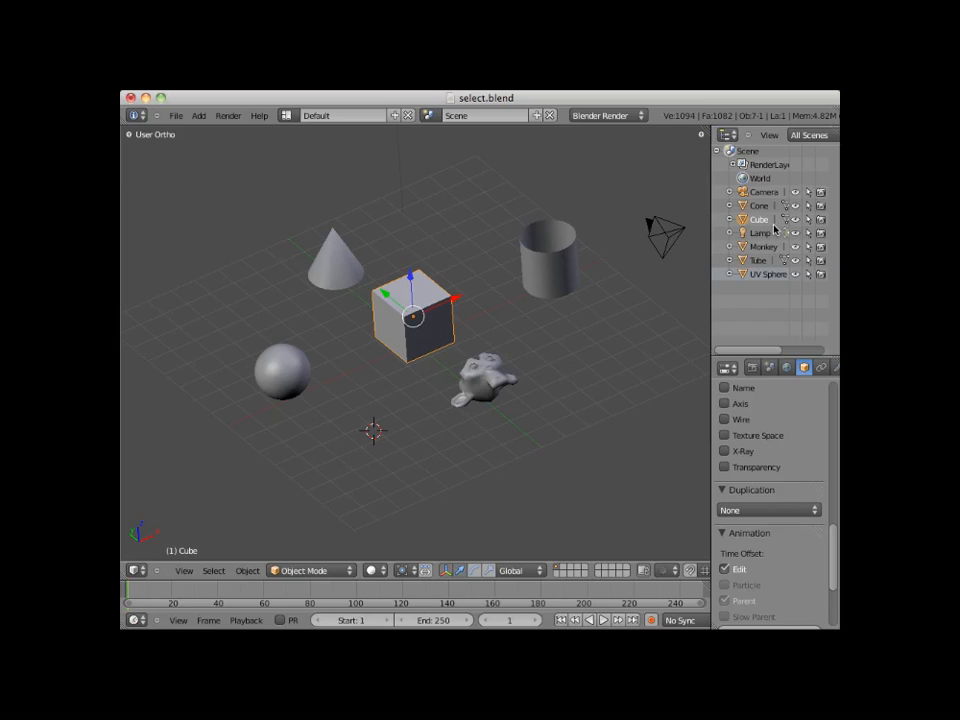
pyautogui.moveTo(776, 248)
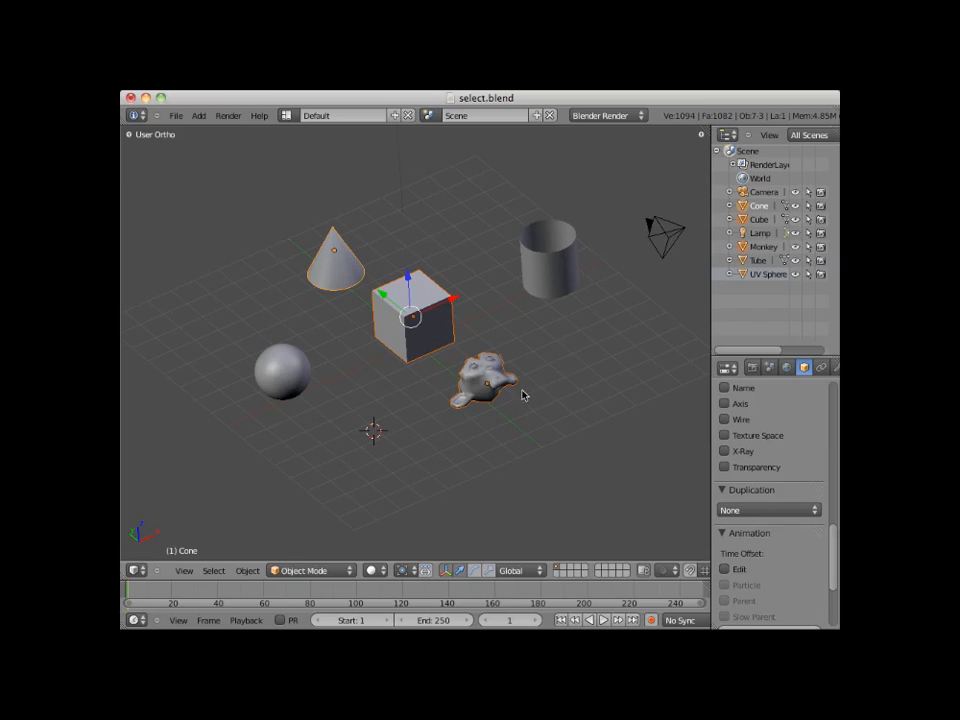
pyautogui.moveTo(464, 388)
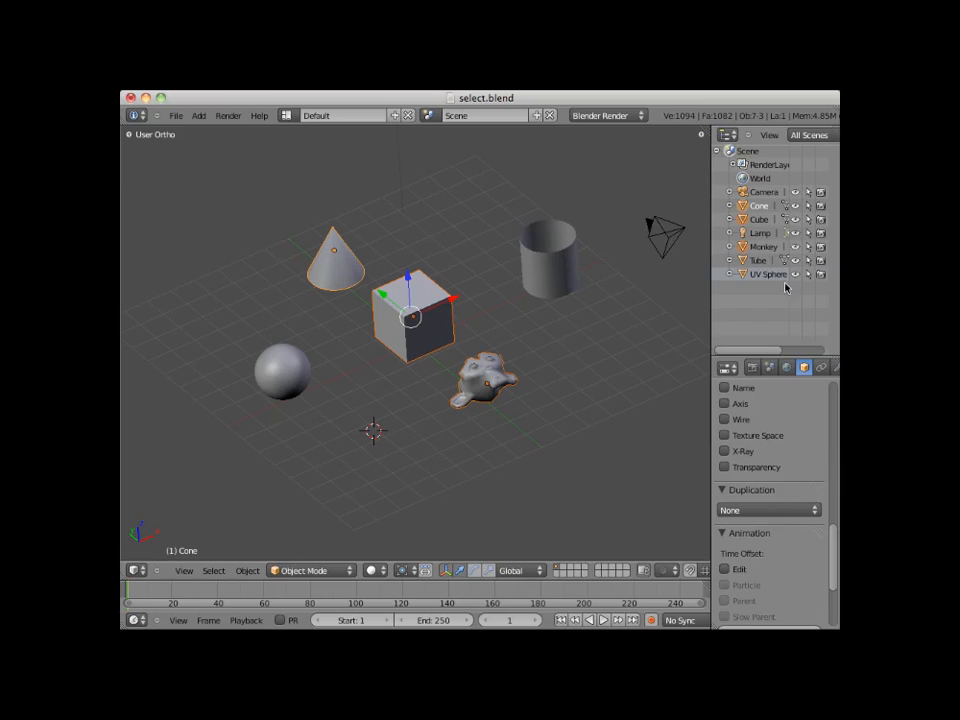
pyautogui.moveTo(564, 348)
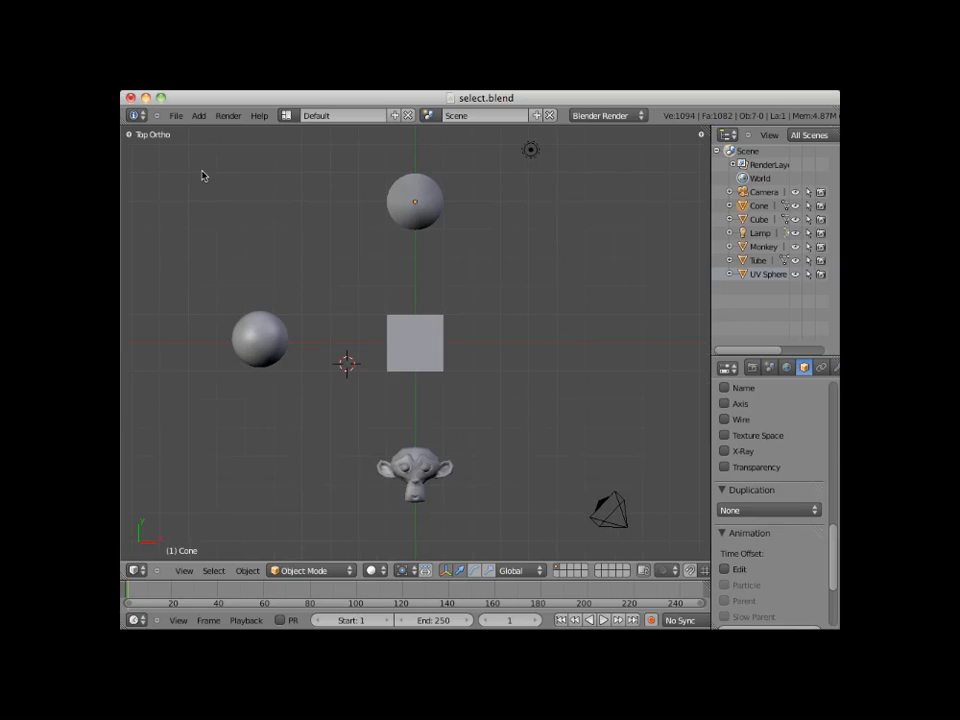
pyautogui.moveTo(408, 300)
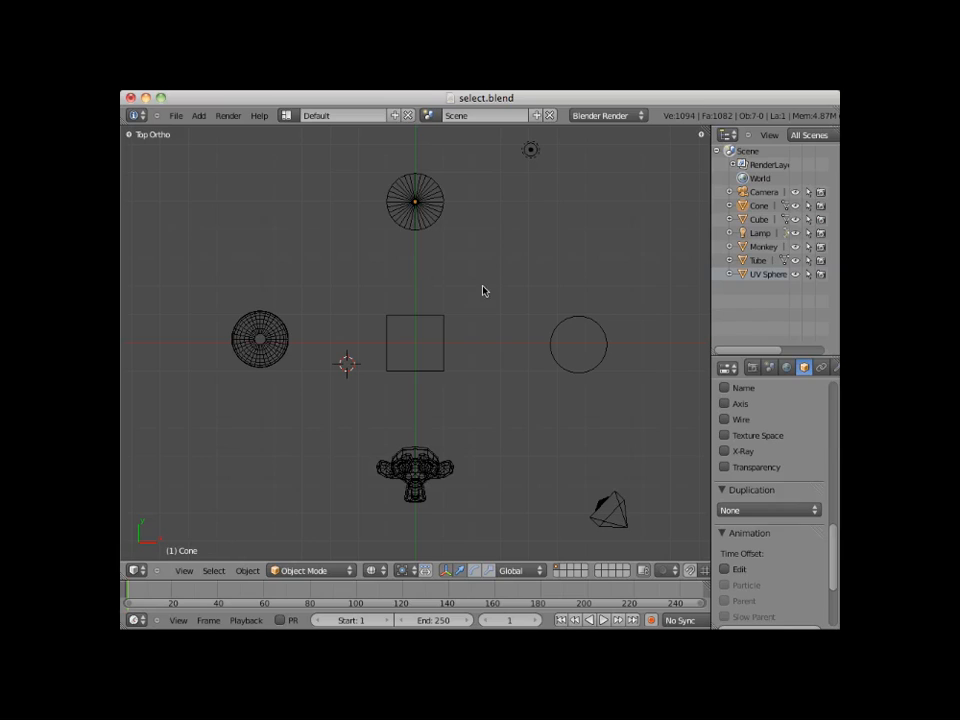
pyautogui.moveTo(480, 296)
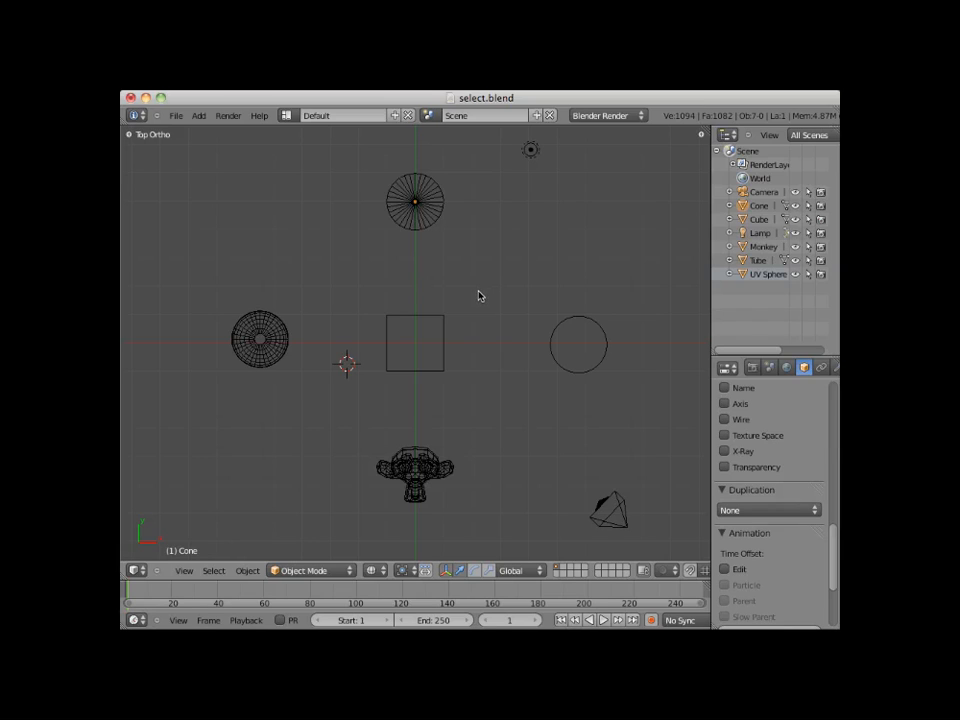
pyautogui.moveTo(478, 308)
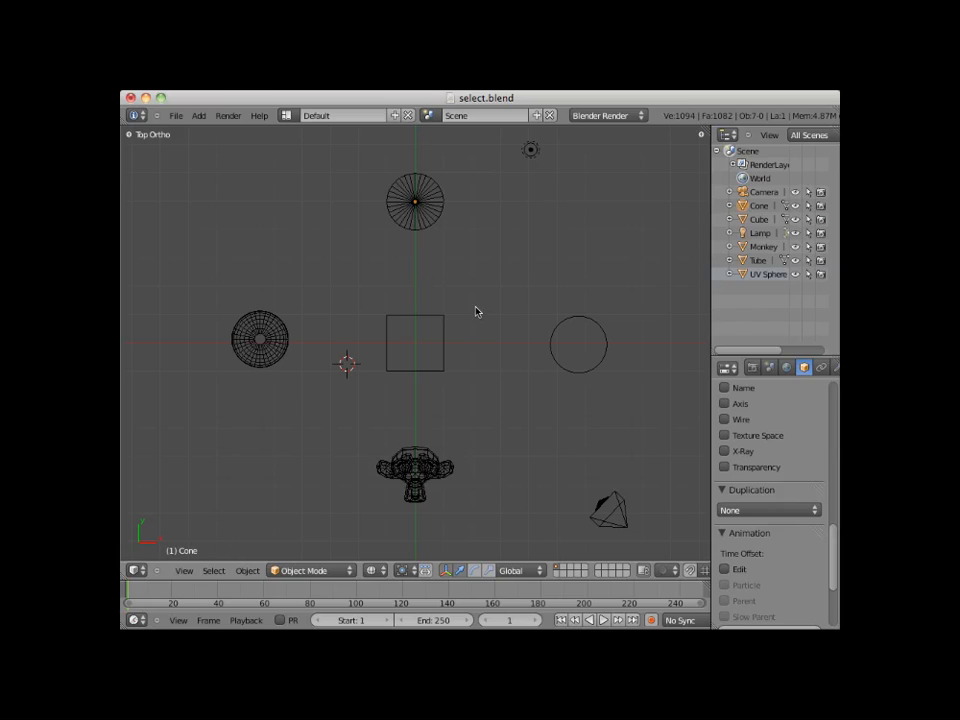
pyautogui.moveTo(468, 320)
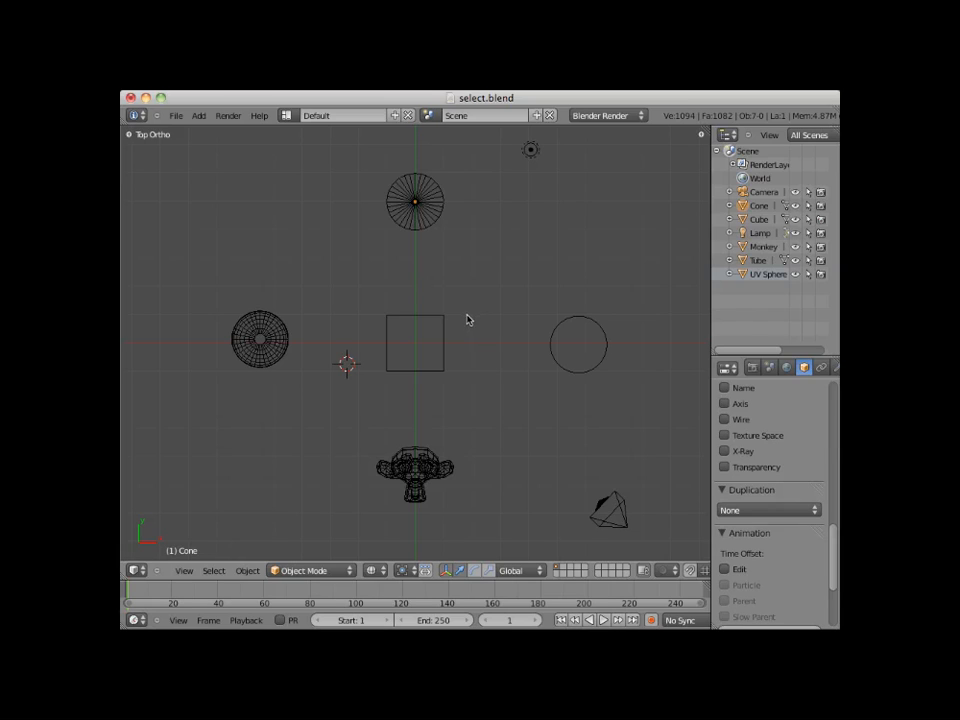
pyautogui.moveTo(448, 348)
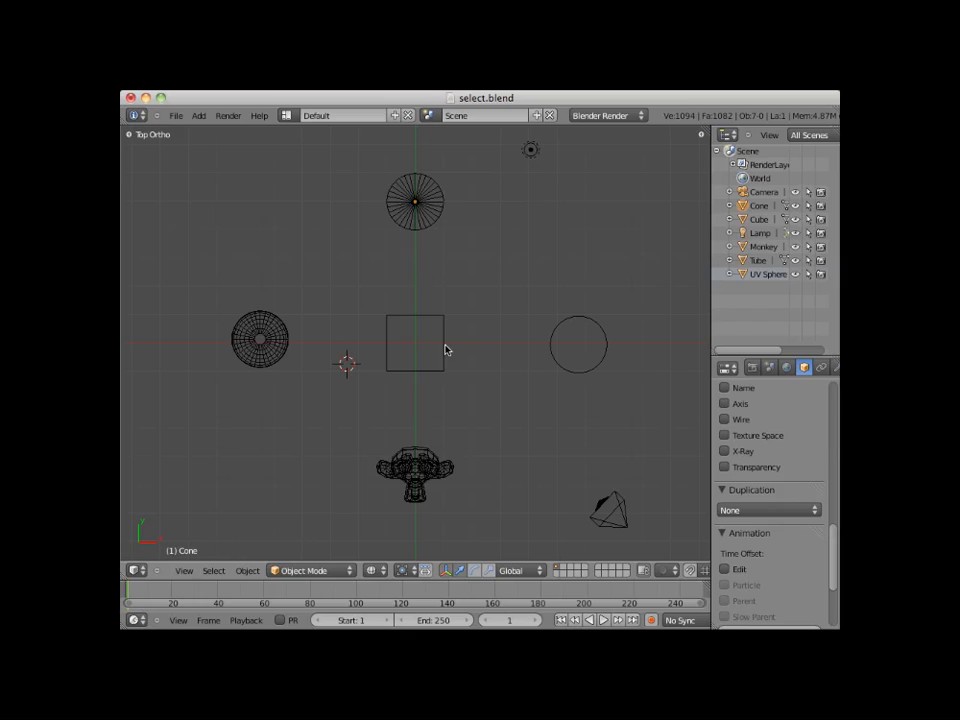
pyautogui.moveTo(444, 344)
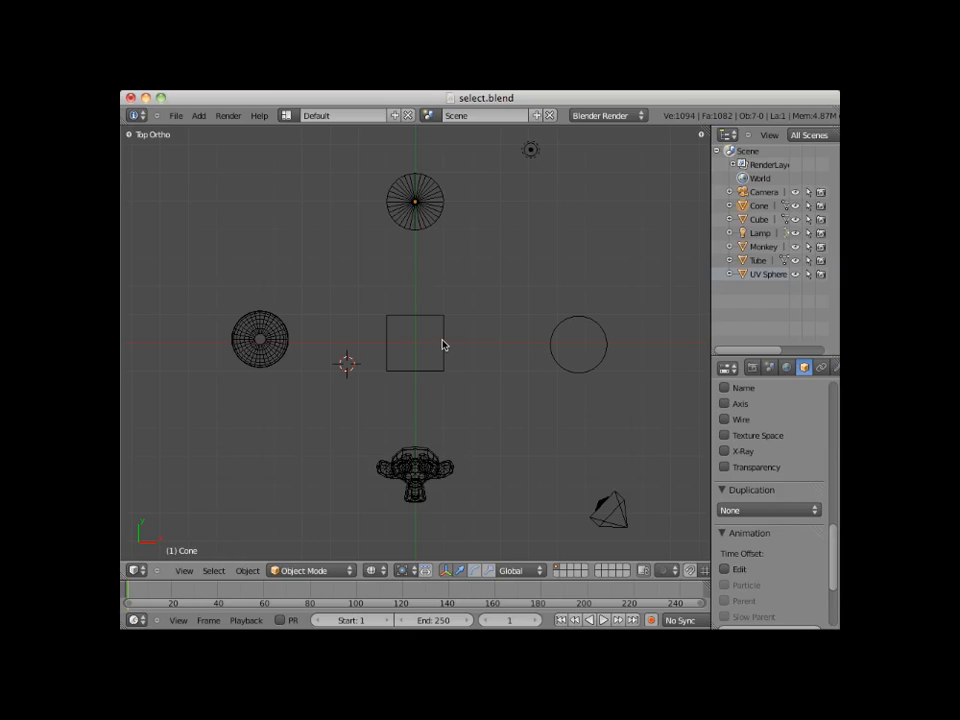
pyautogui.moveTo(424, 340)
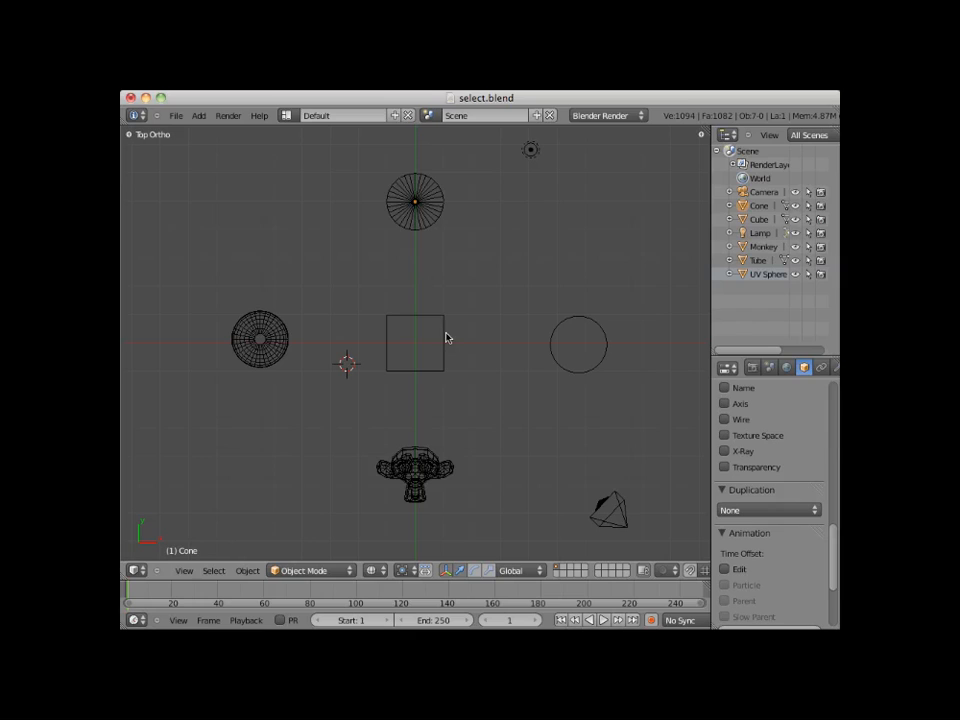
# - Switch the 3D viewport shading from Solid to Wireframe
pyautogui.click(412, 344)
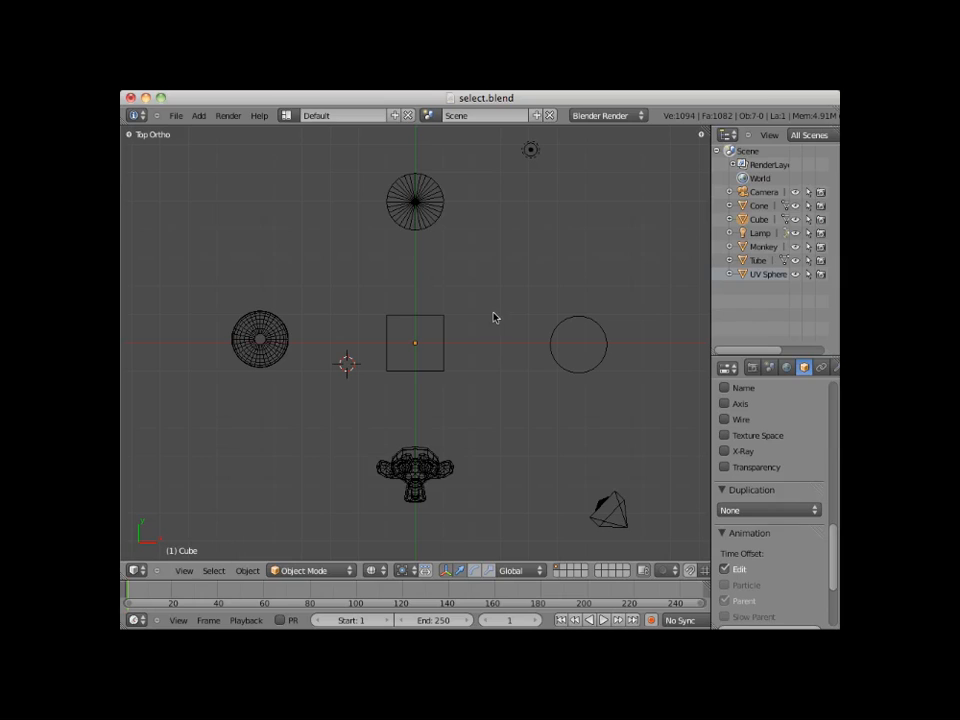
pyautogui.moveTo(242, 292)
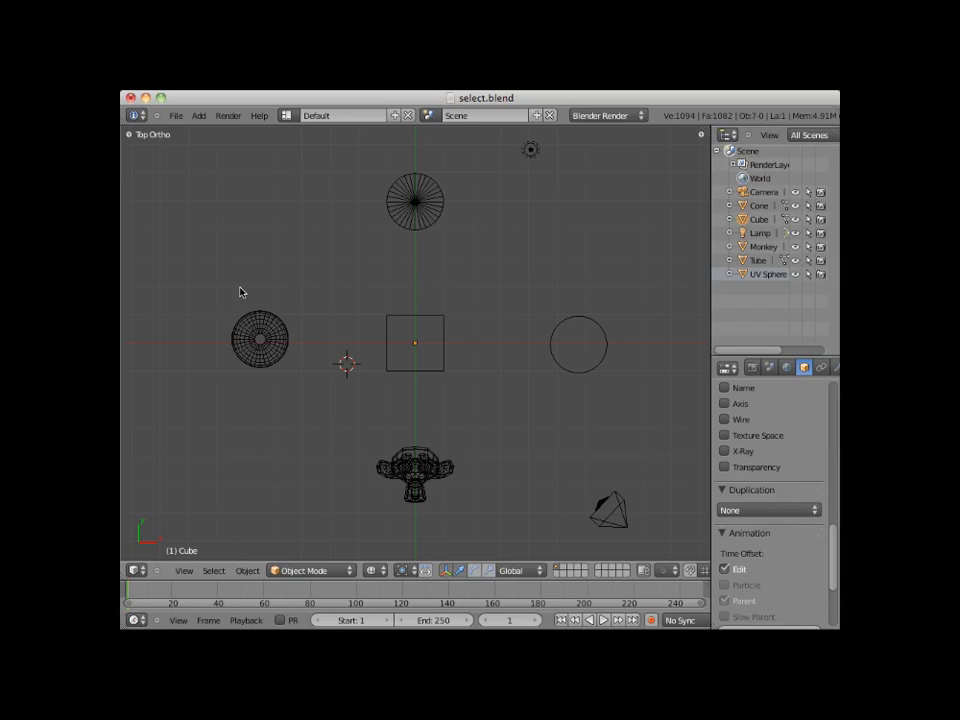
pyautogui.moveTo(294, 276)
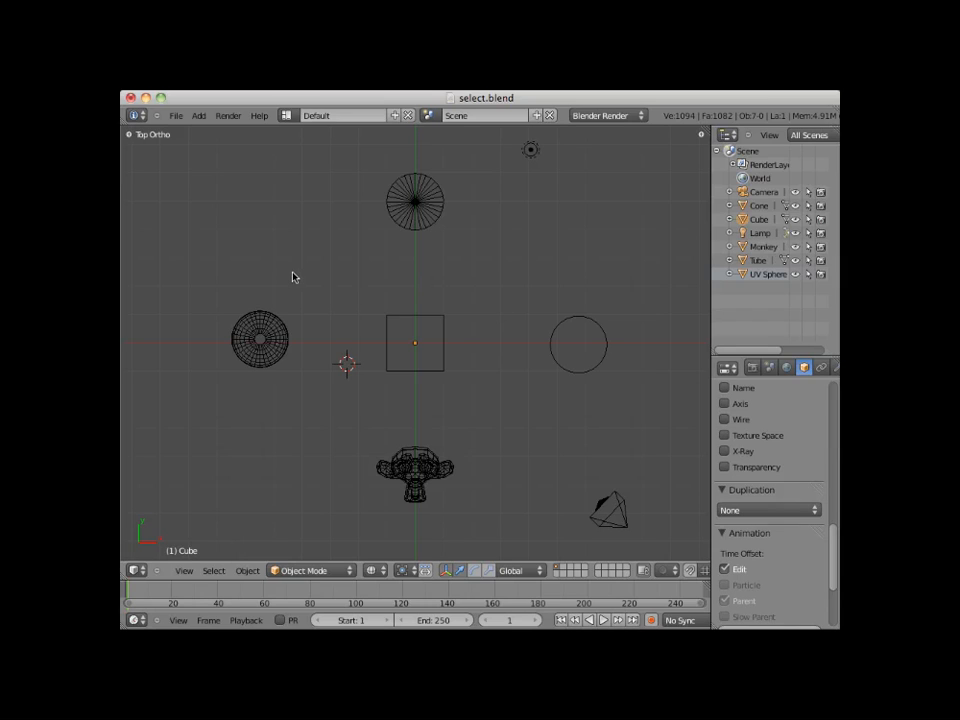
pyautogui.moveTo(216, 238)
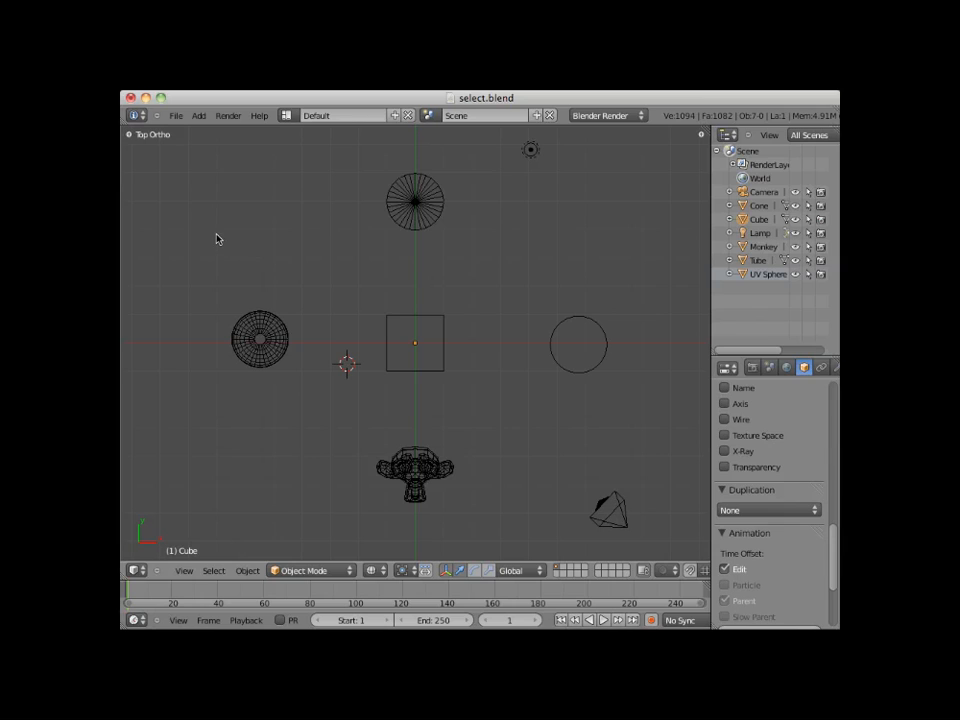
pyautogui.click(226, 254)
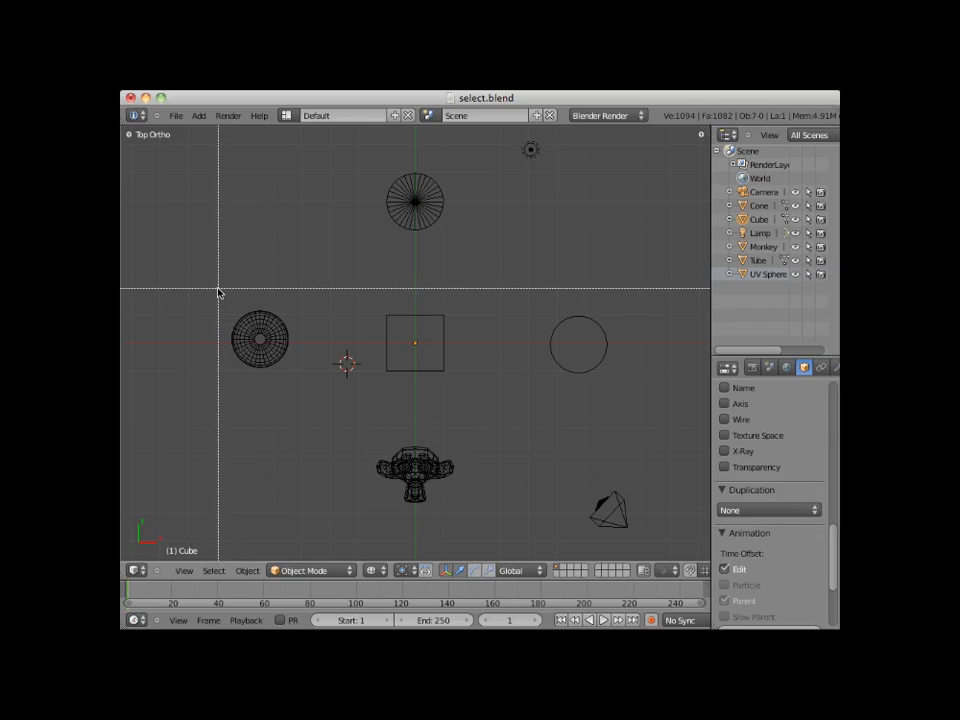
pyautogui.moveTo(224, 296)
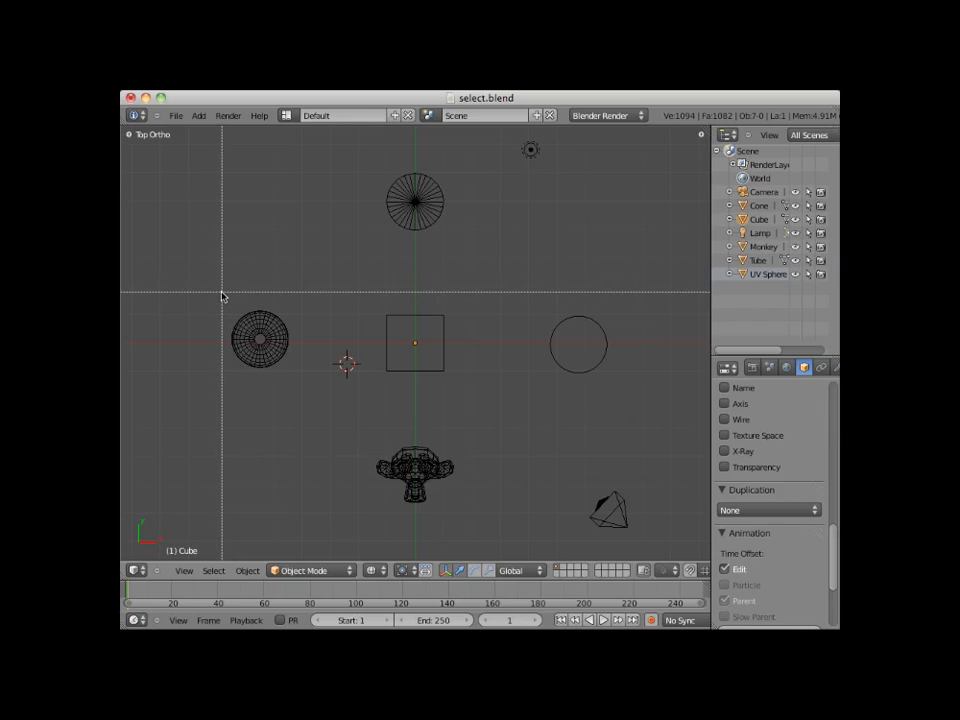
pyautogui.moveTo(220, 296); pyautogui.dragTo(480, 396)
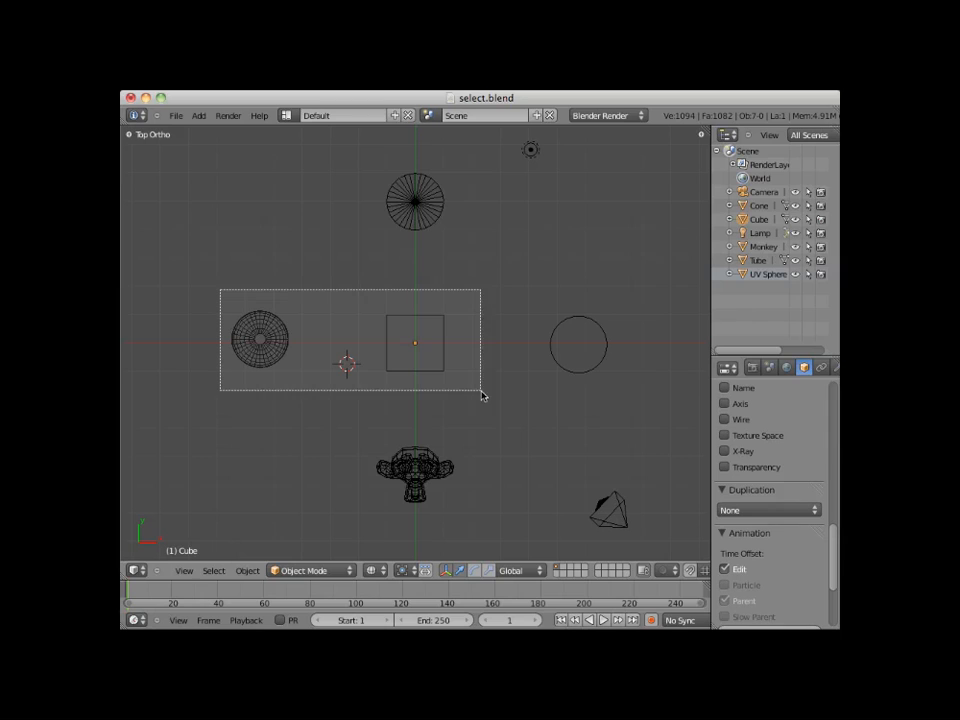
pyautogui.moveTo(480, 392); pyautogui.dragTo(624, 404)
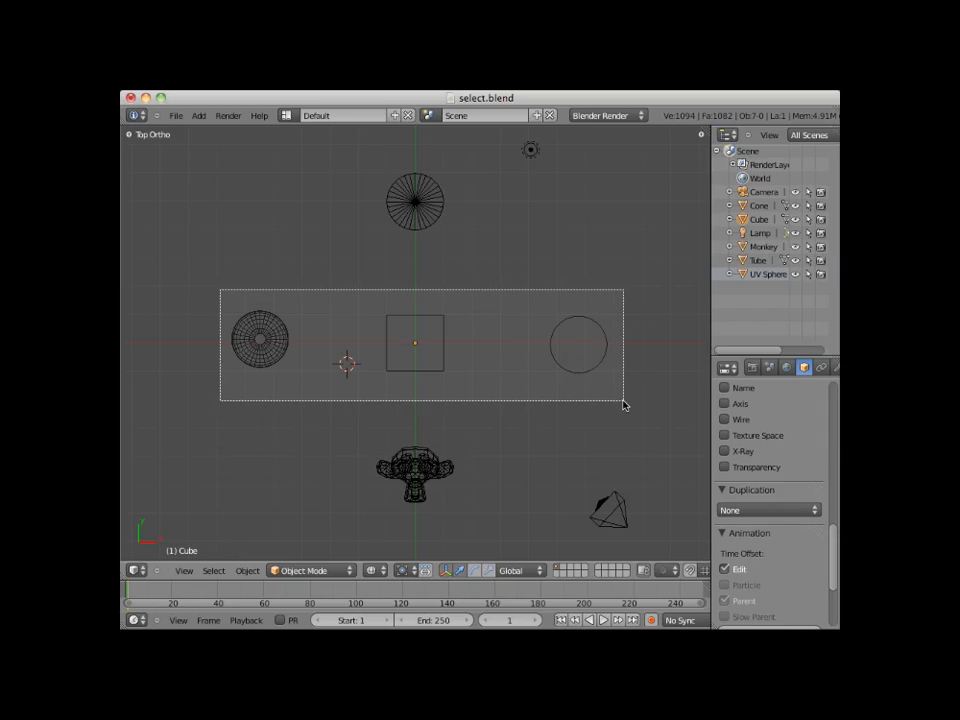
pyautogui.moveTo(220, 290); pyautogui.dragTo(624, 404)
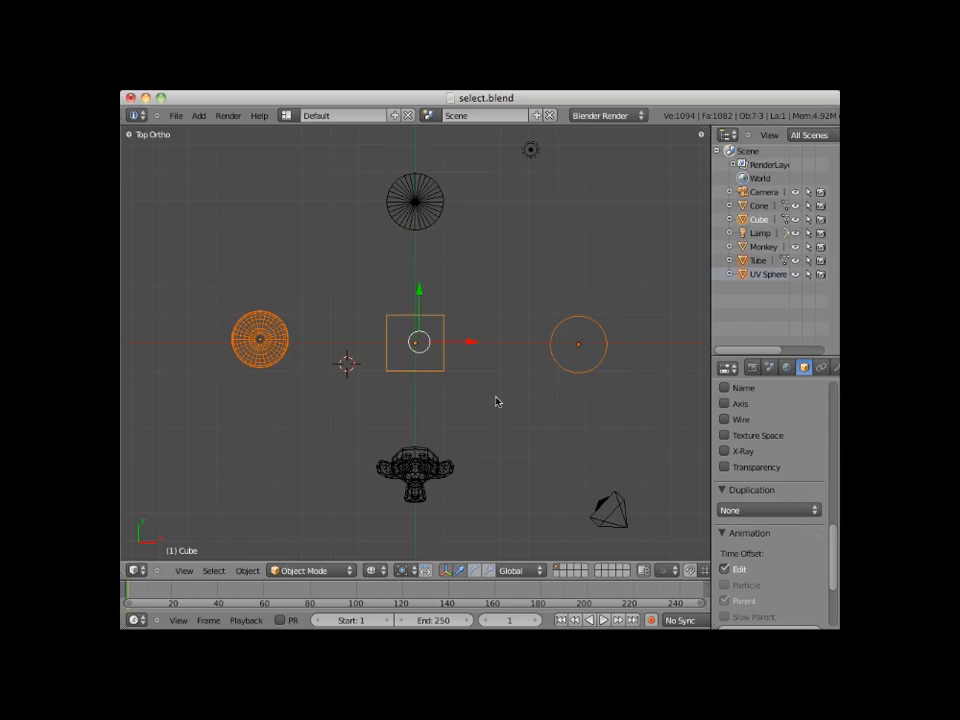
pyautogui.moveTo(486, 402)
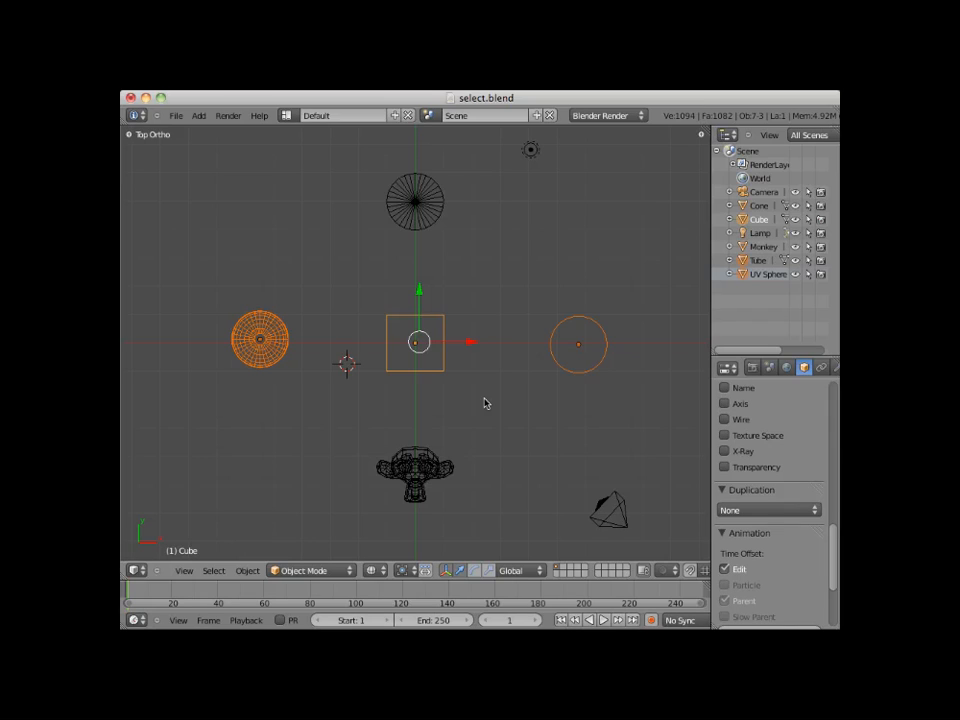
pyautogui.moveTo(488, 400)
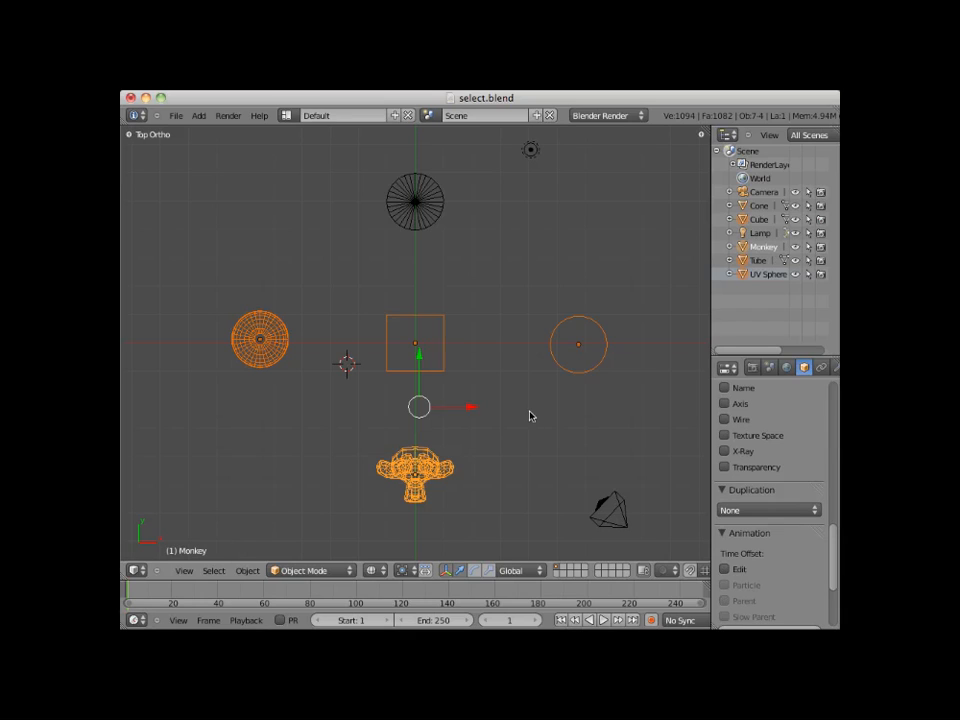
pyautogui.moveTo(516, 374)
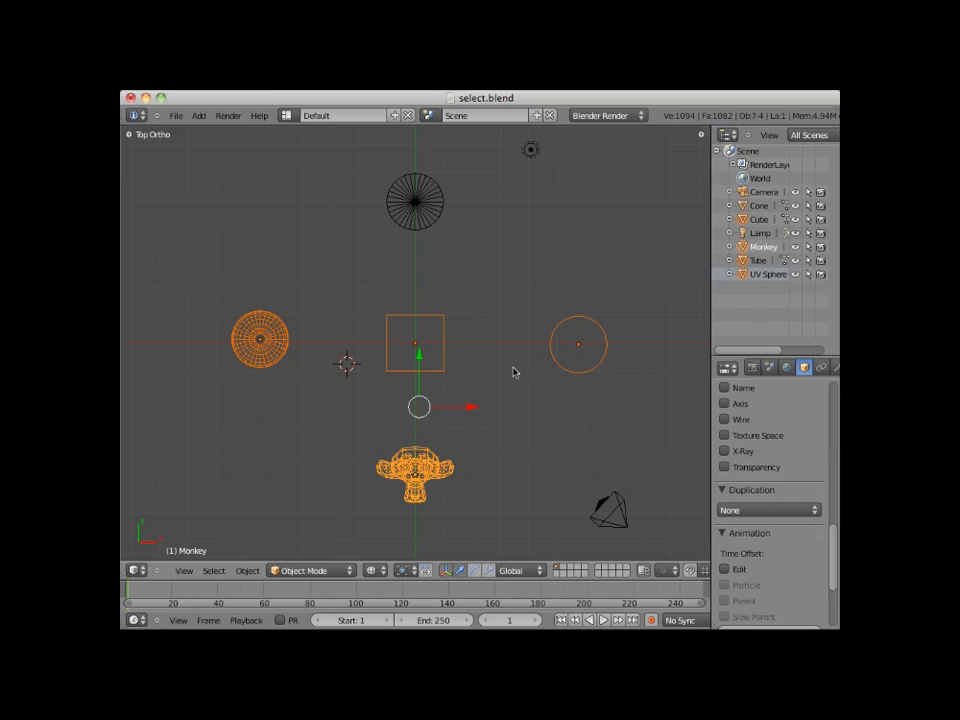
pyautogui.moveTo(332, 228)
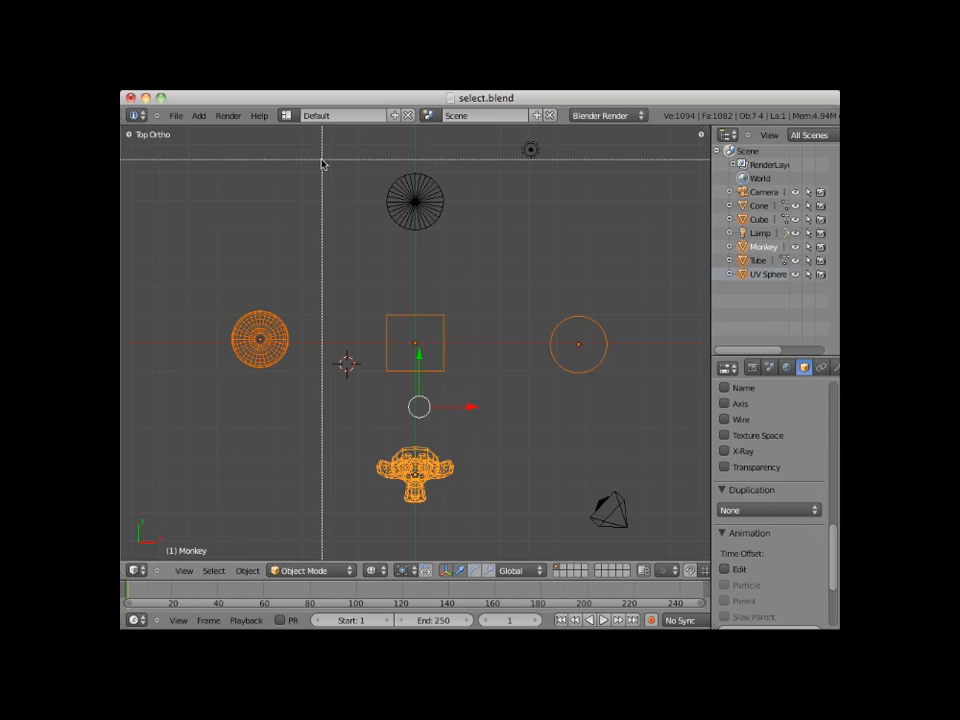
pyautogui.moveTo(322, 160); pyautogui.dragTo(490, 278)
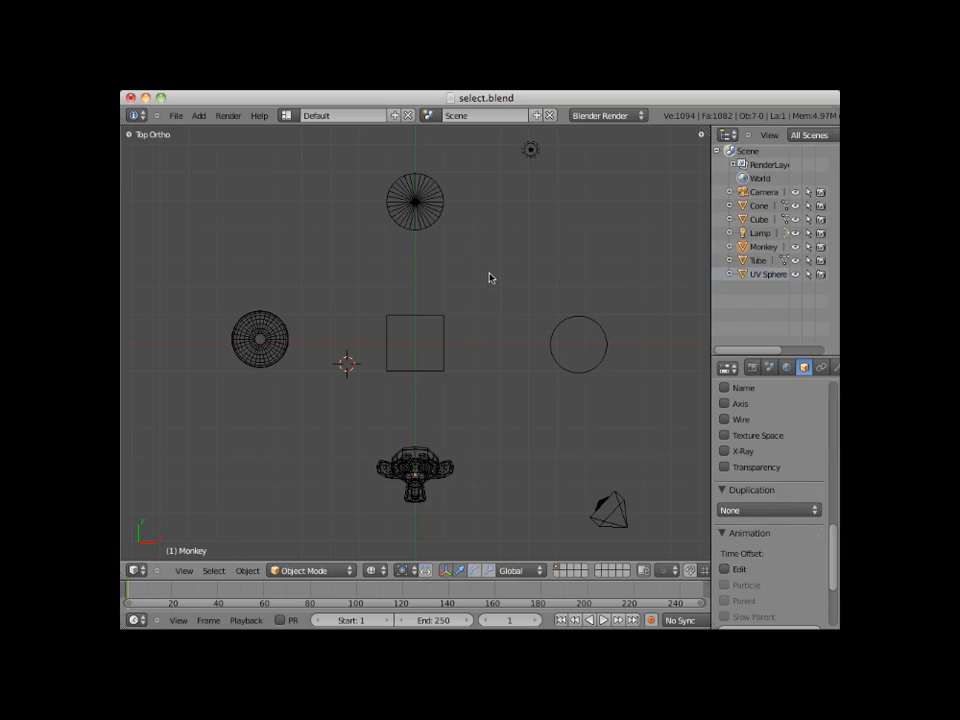
pyautogui.moveTo(488, 370)
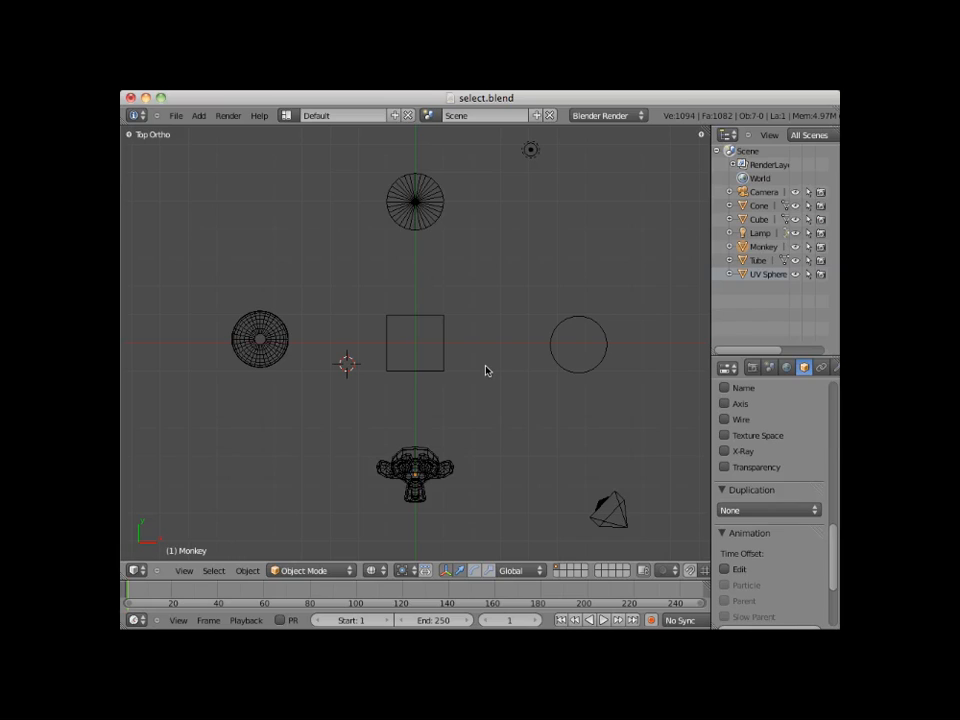
pyautogui.moveTo(368, 340)
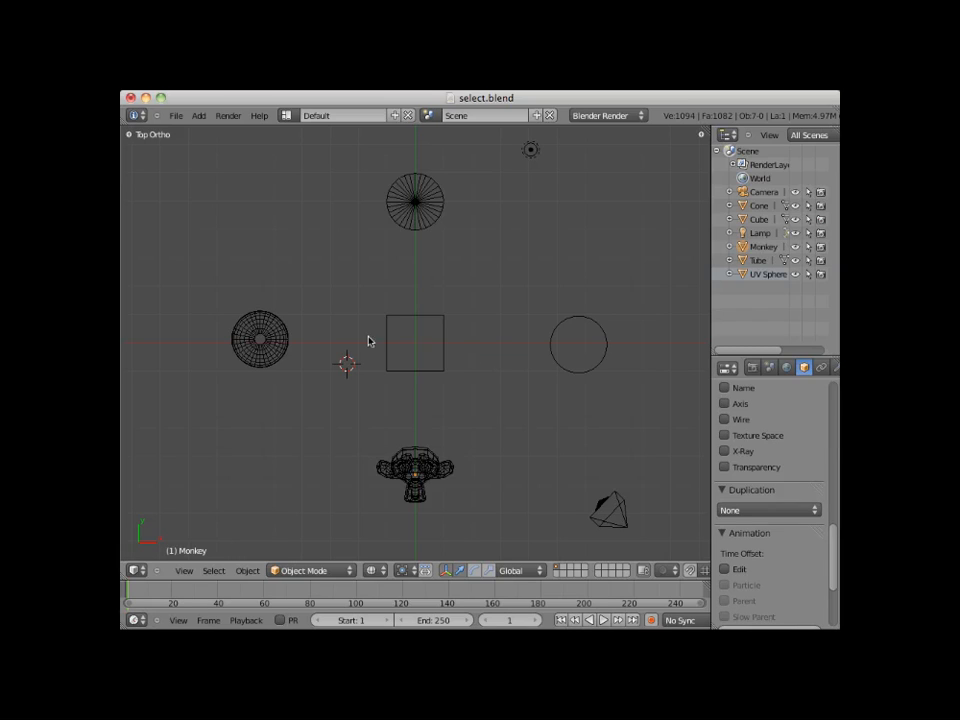
pyautogui.moveTo(208, 292)
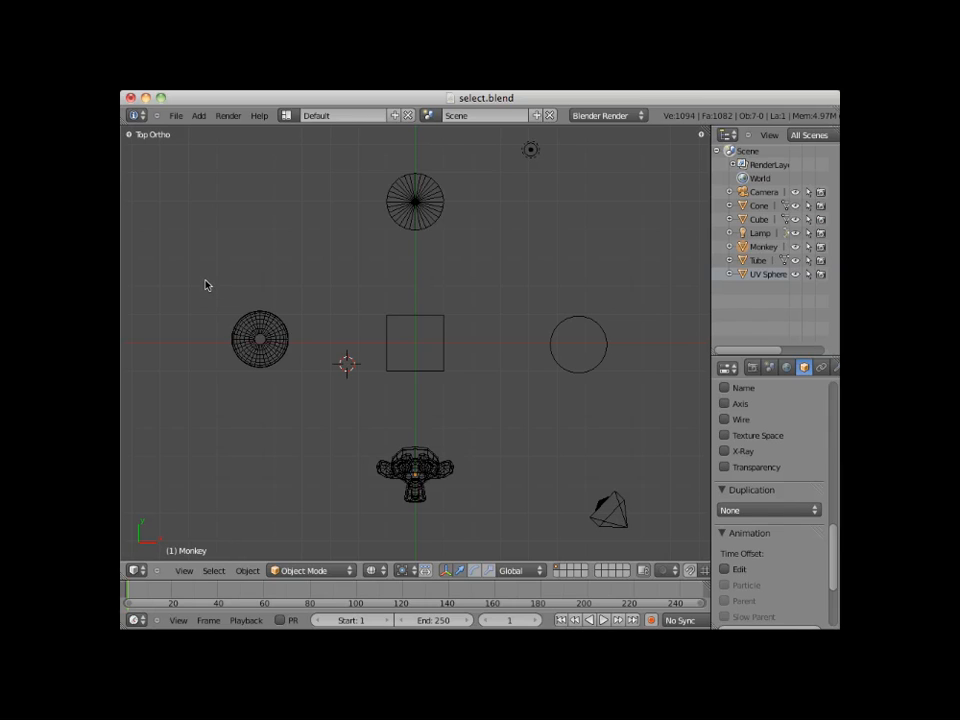
pyautogui.click(232, 352)
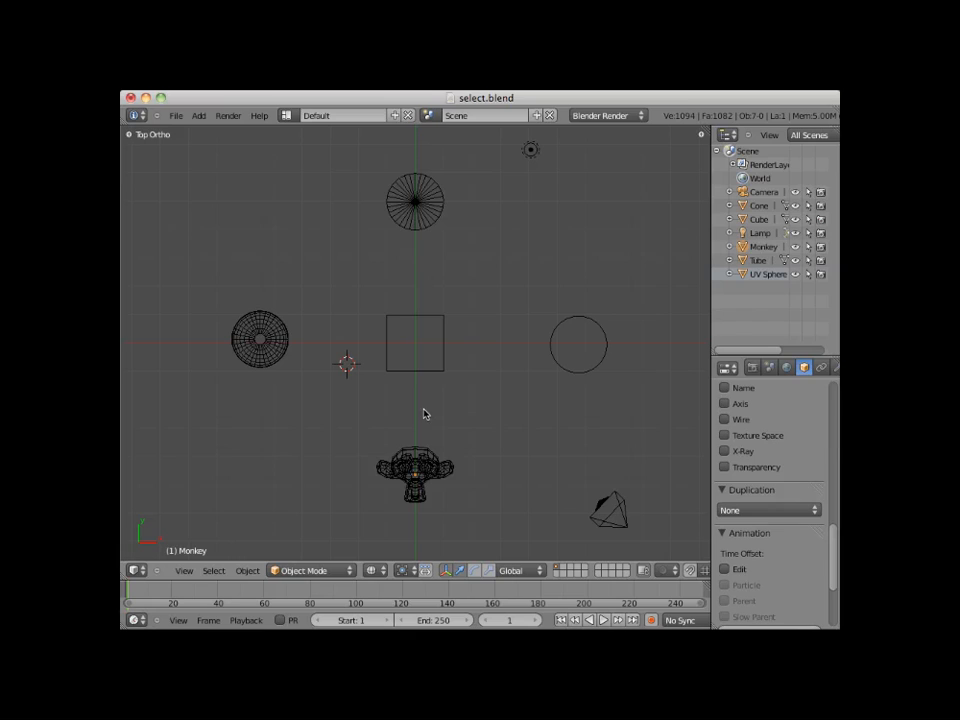
pyautogui.moveTo(448, 400)
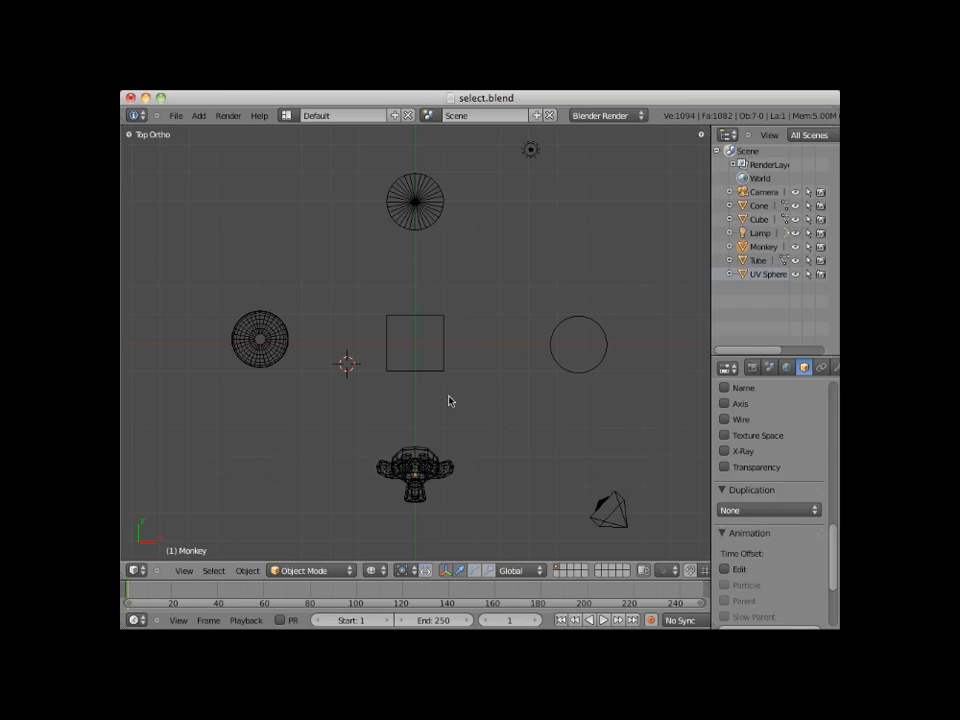
pyautogui.moveTo(504, 400)
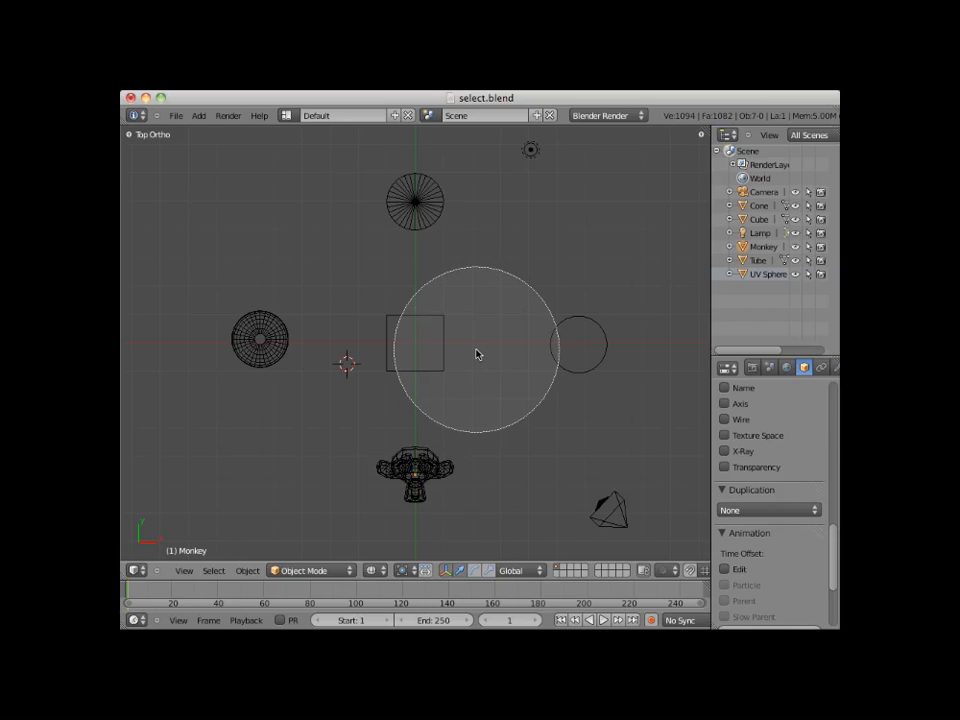
pyautogui.click(412, 344)
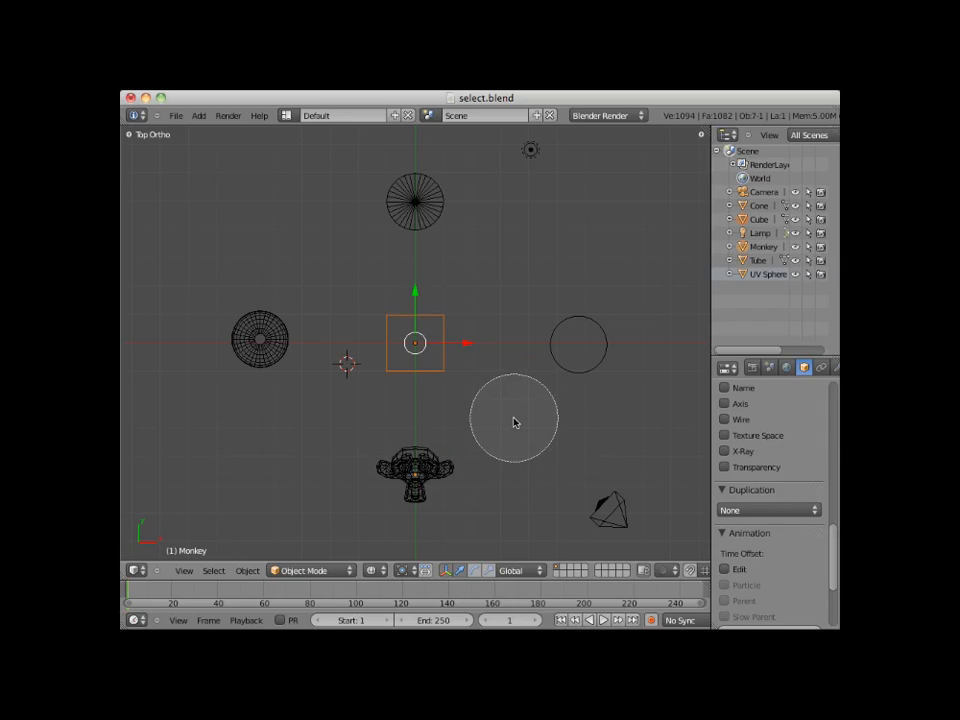
pyautogui.click(258, 356)
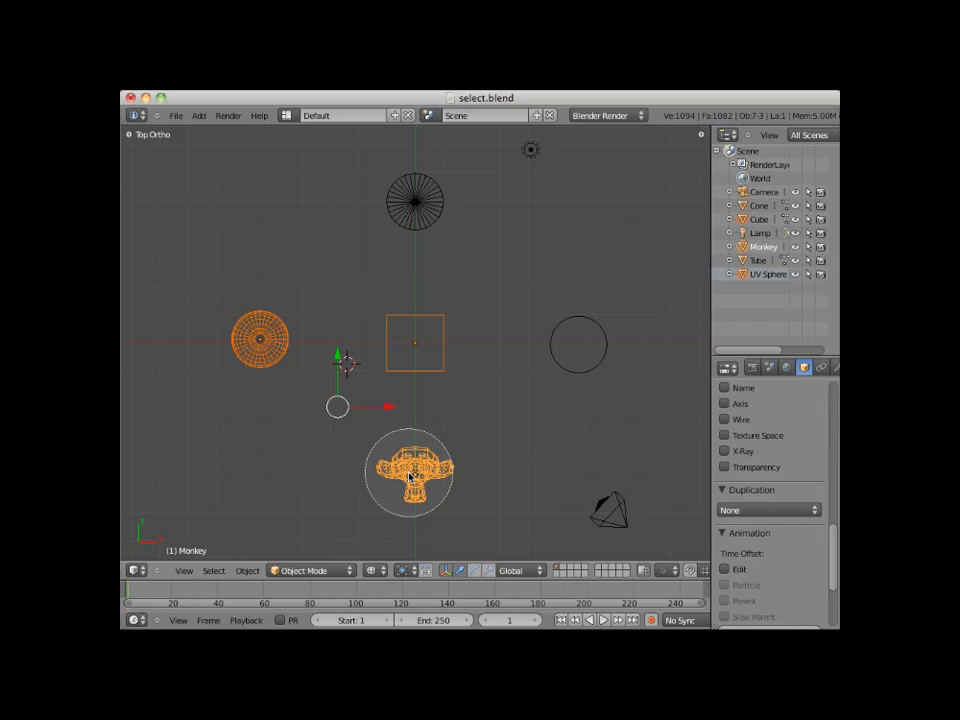
pyautogui.click(428, 188)
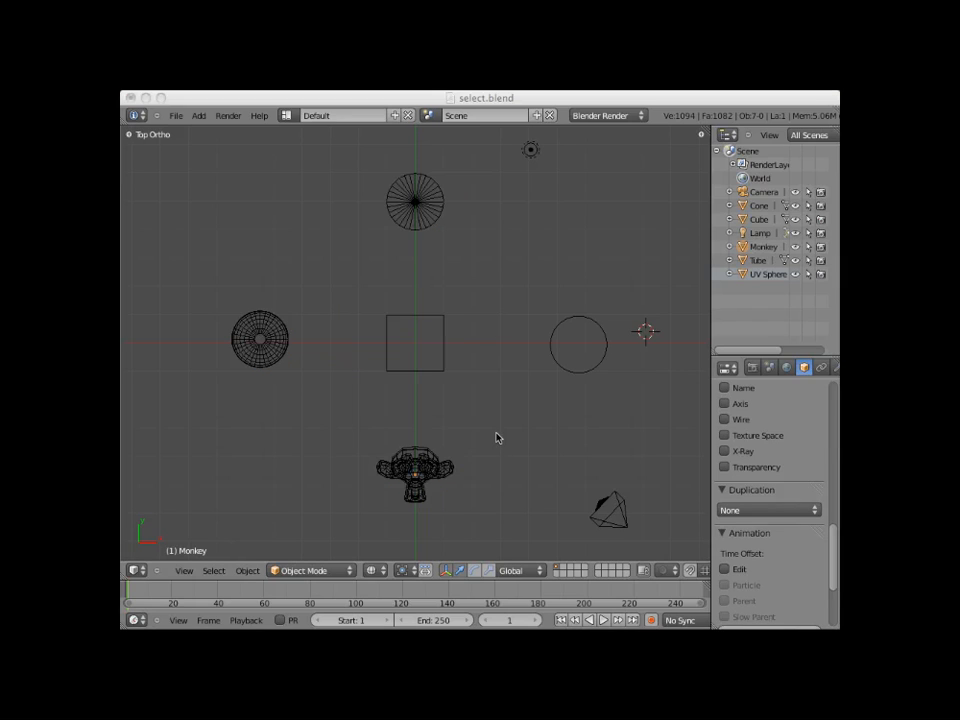
pyautogui.moveTo(488, 320)
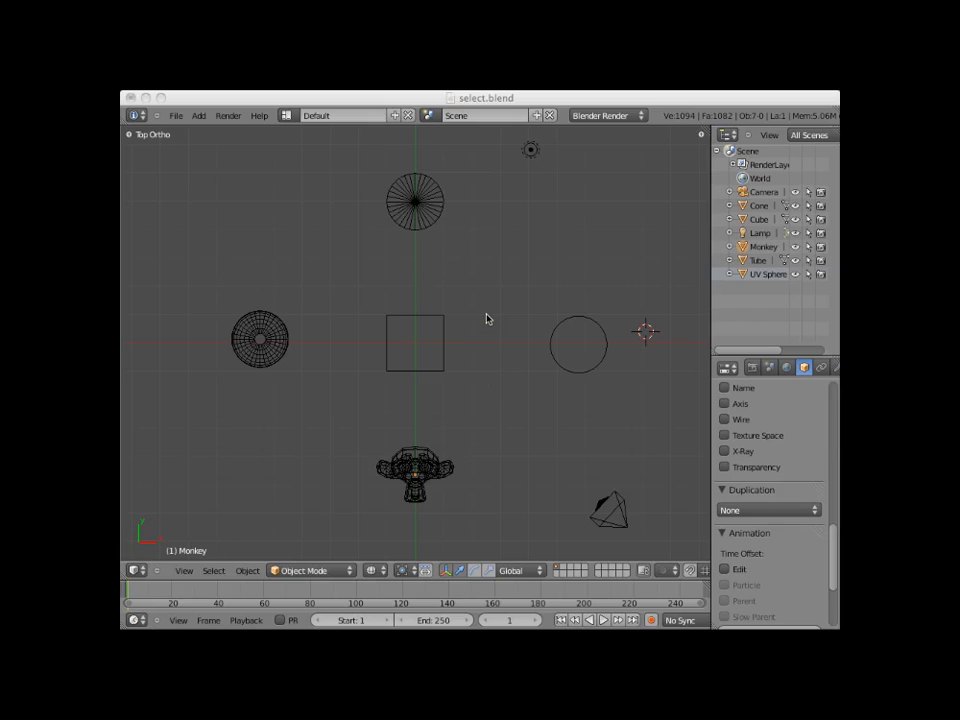
pyautogui.moveTo(332, 316)
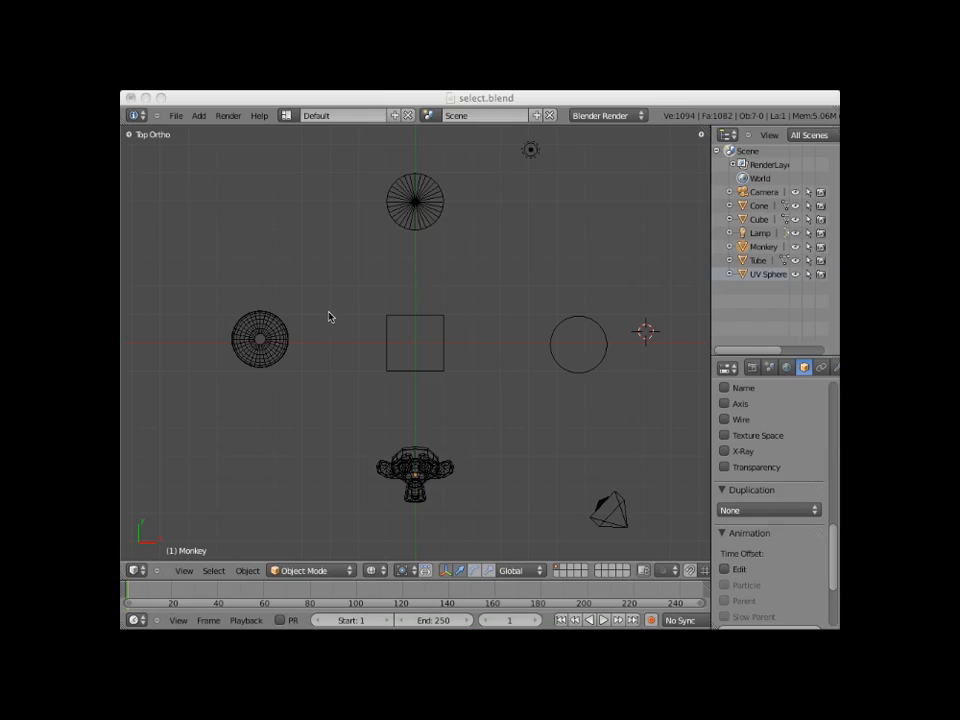
pyautogui.click(252, 396)
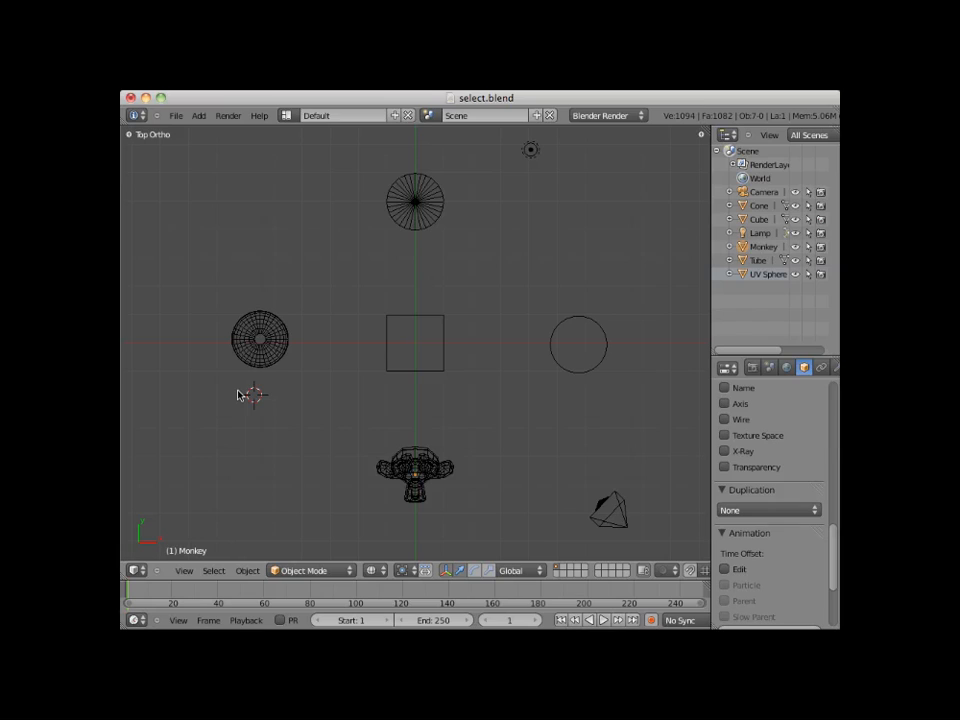
pyautogui.moveTo(222, 384)
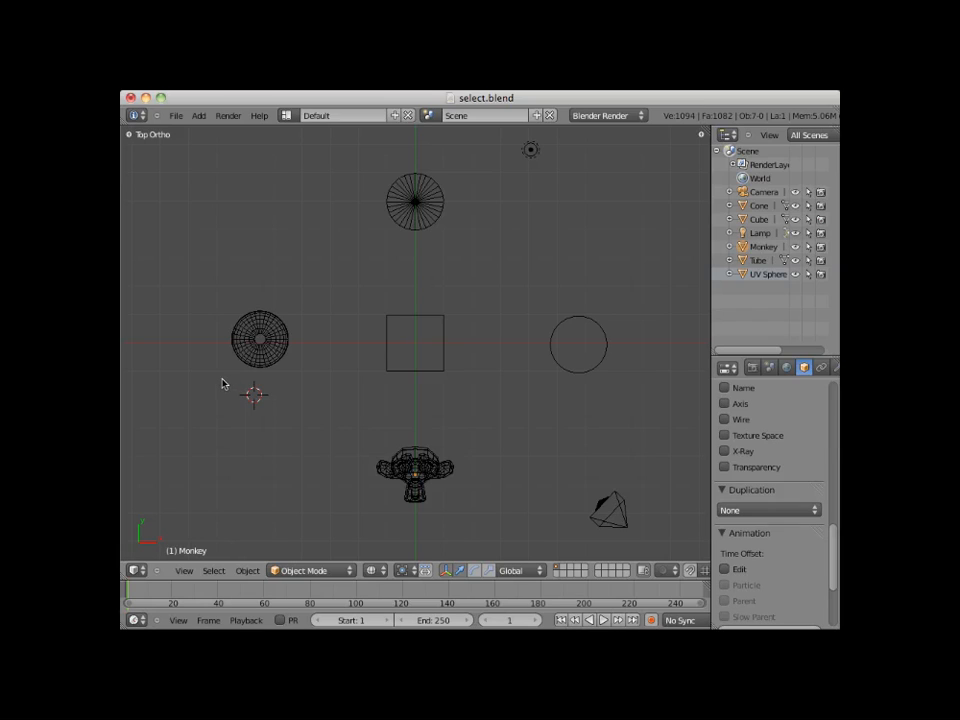
pyautogui.moveTo(216, 364)
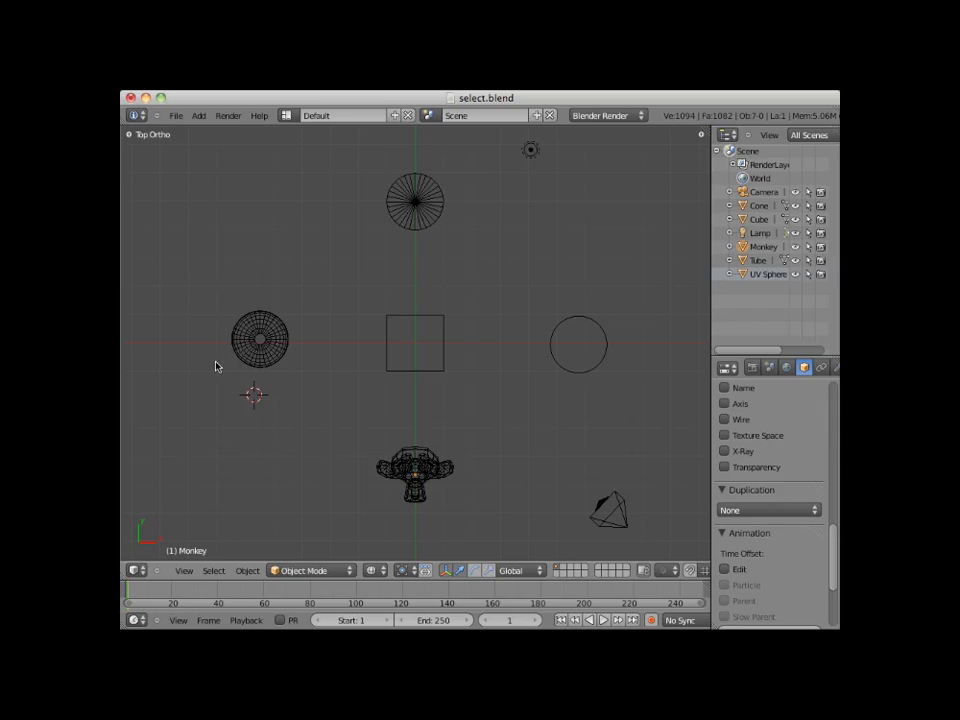
pyautogui.moveTo(236, 382)
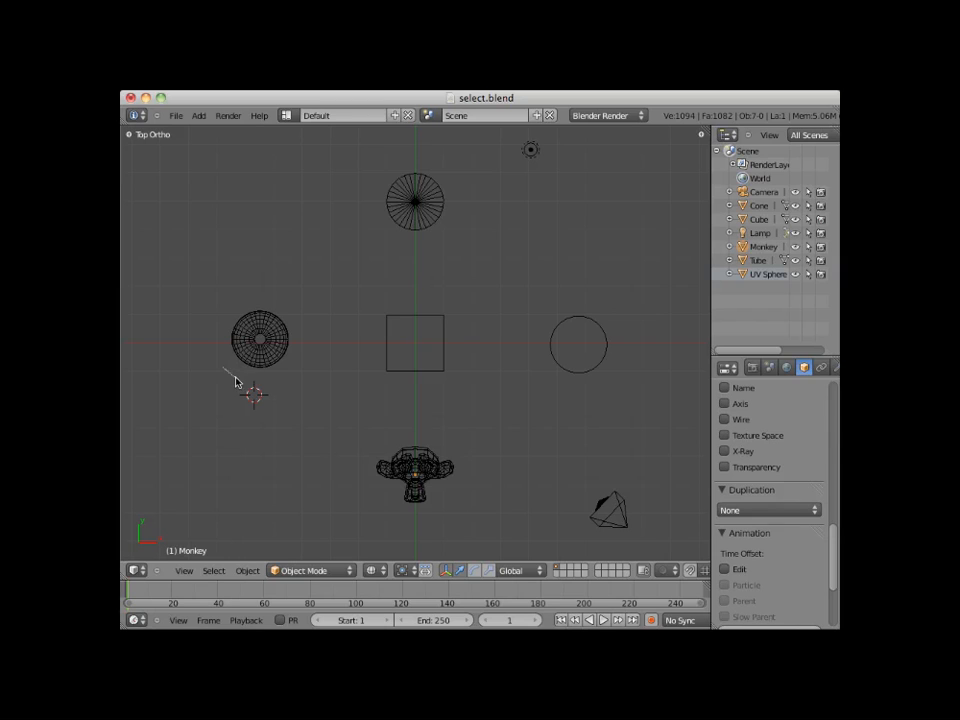
pyautogui.moveTo(250, 390); pyautogui.dragTo(480, 276)
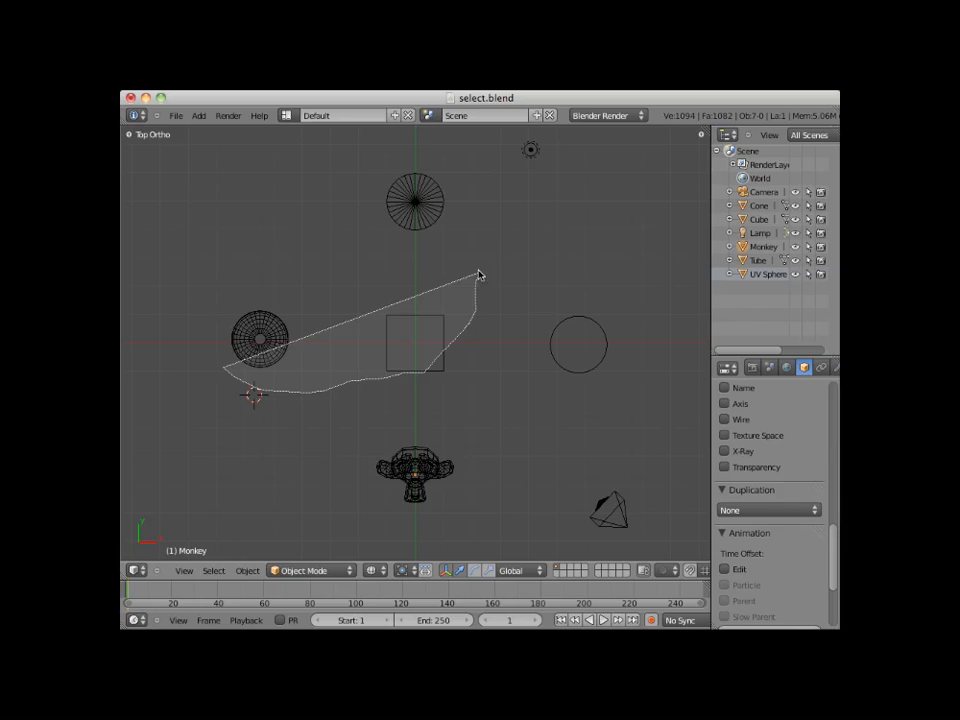
pyautogui.moveTo(480, 276); pyautogui.dragTo(220, 228)
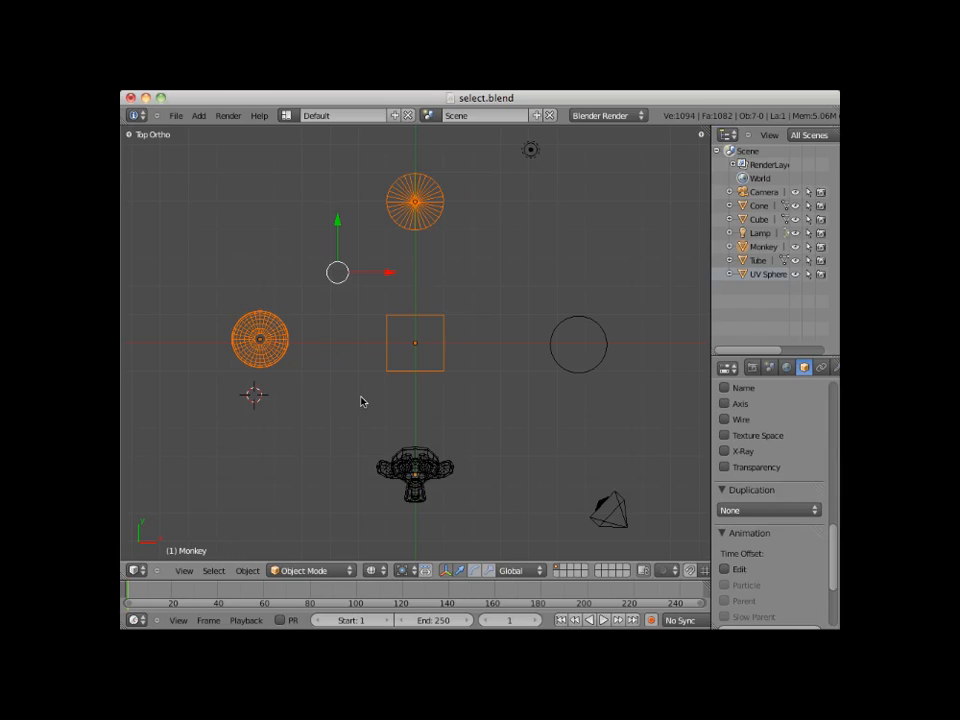
pyautogui.moveTo(500, 370)
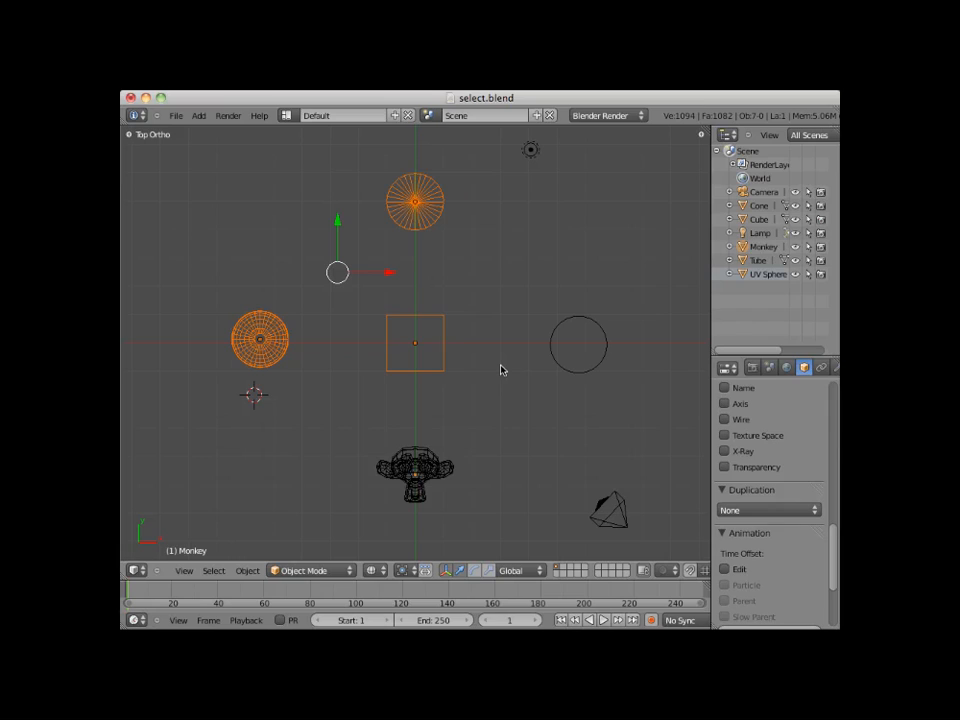
pyautogui.moveTo(462, 400)
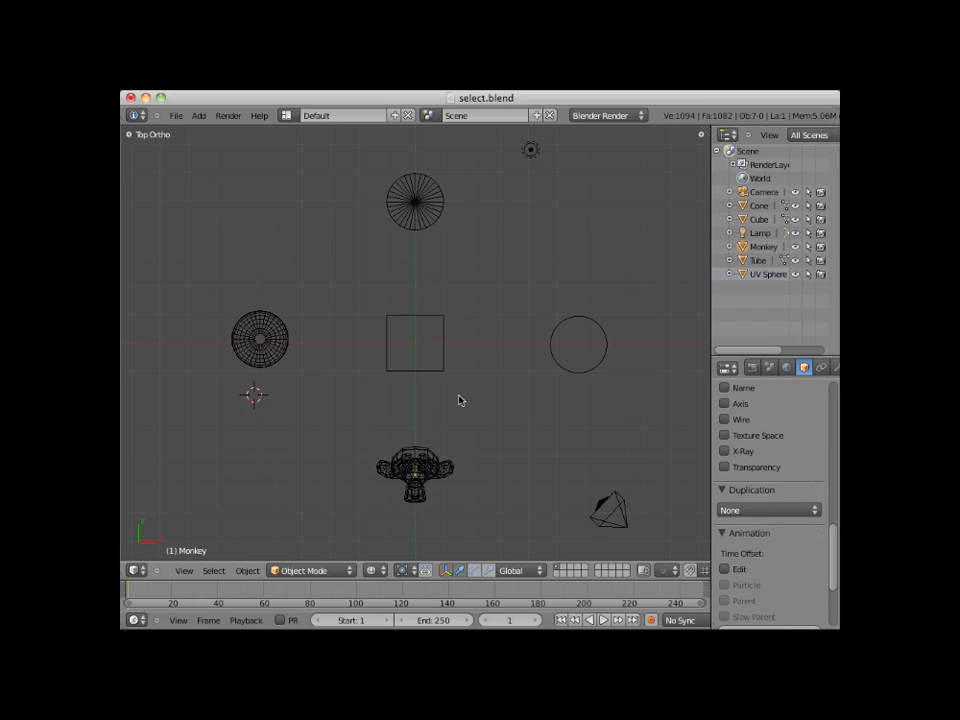
pyautogui.moveTo(456, 400)
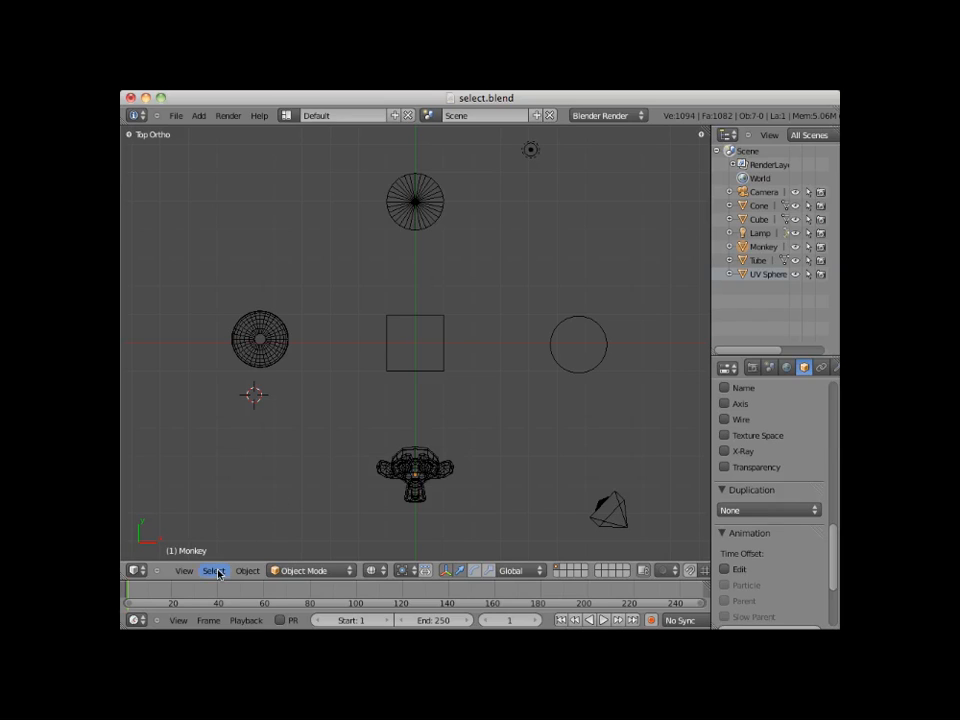
# - Show the Select menu's Grouped and Linked submenus in the 3D View header
pyautogui.click(214, 570)
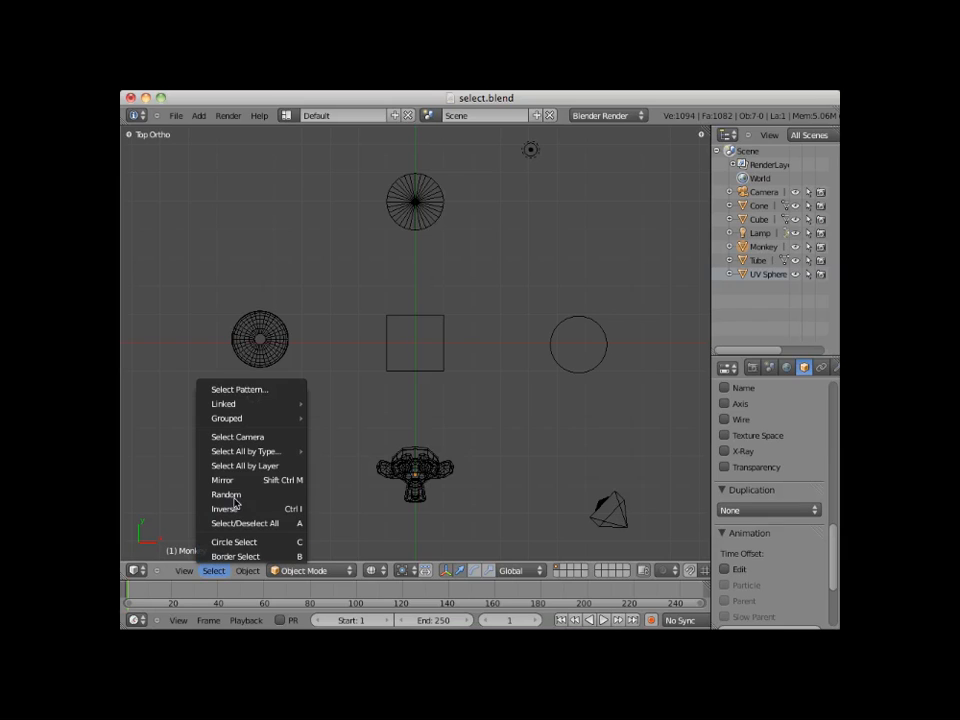
pyautogui.moveTo(240, 458)
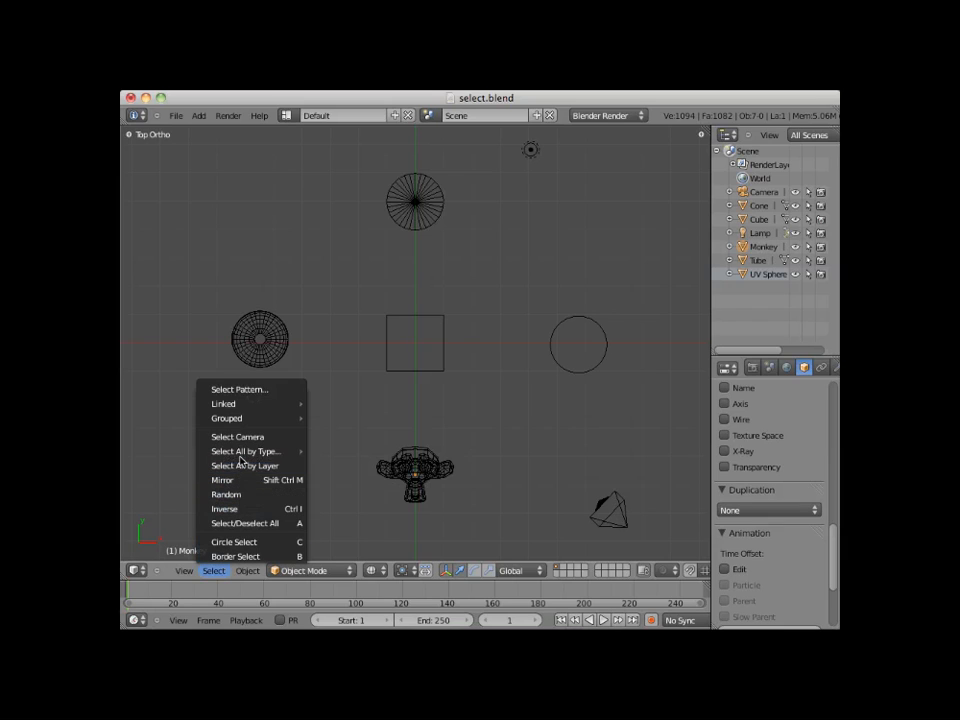
pyautogui.moveTo(226, 418)
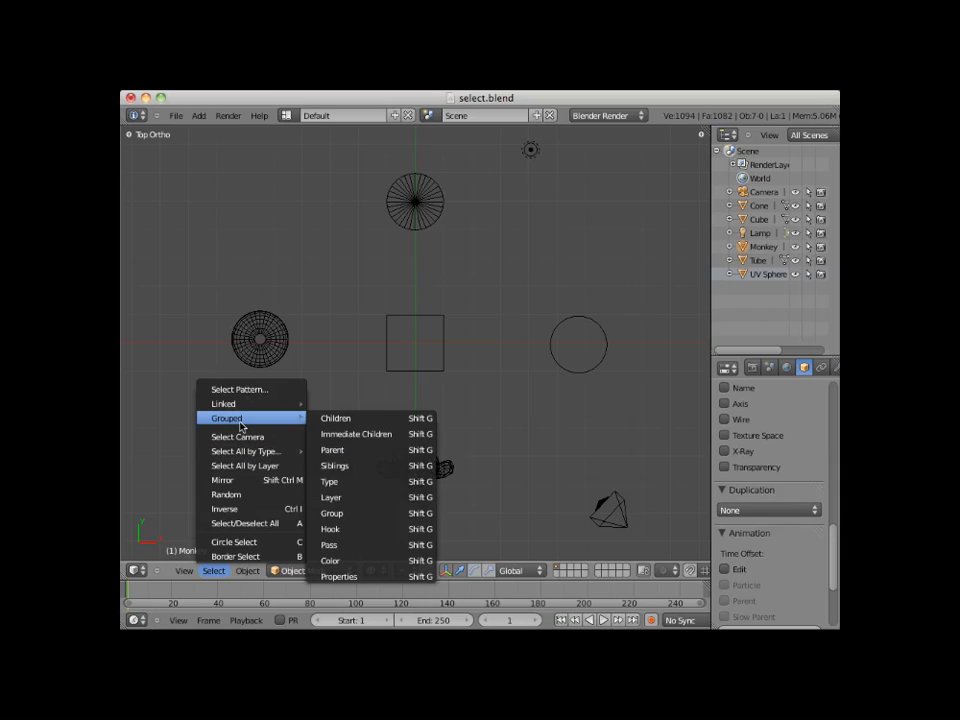
pyautogui.moveTo(224, 404)
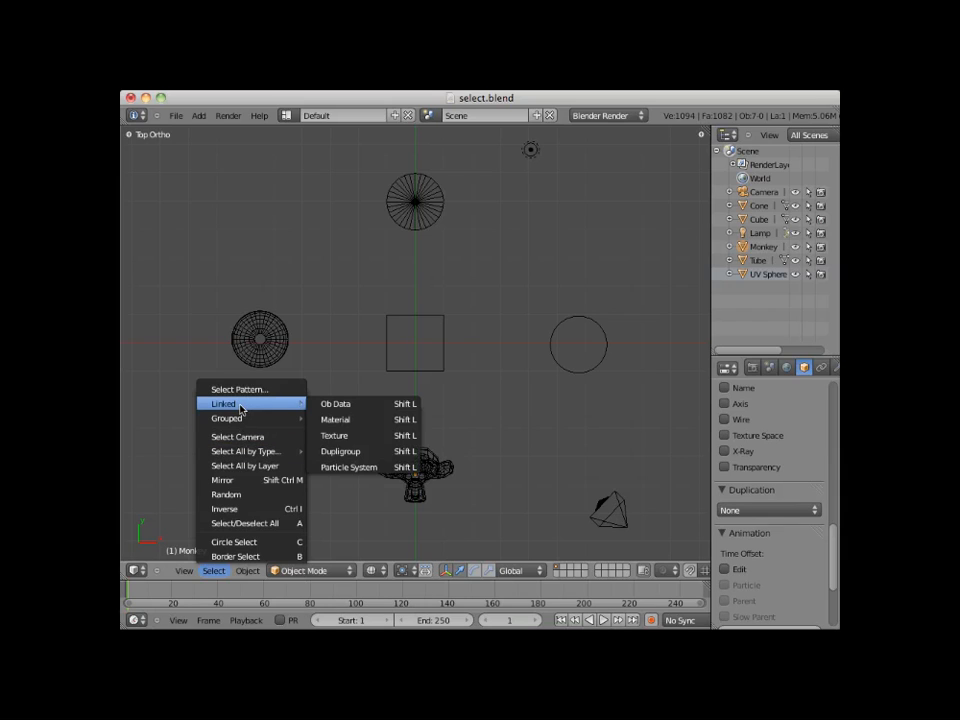